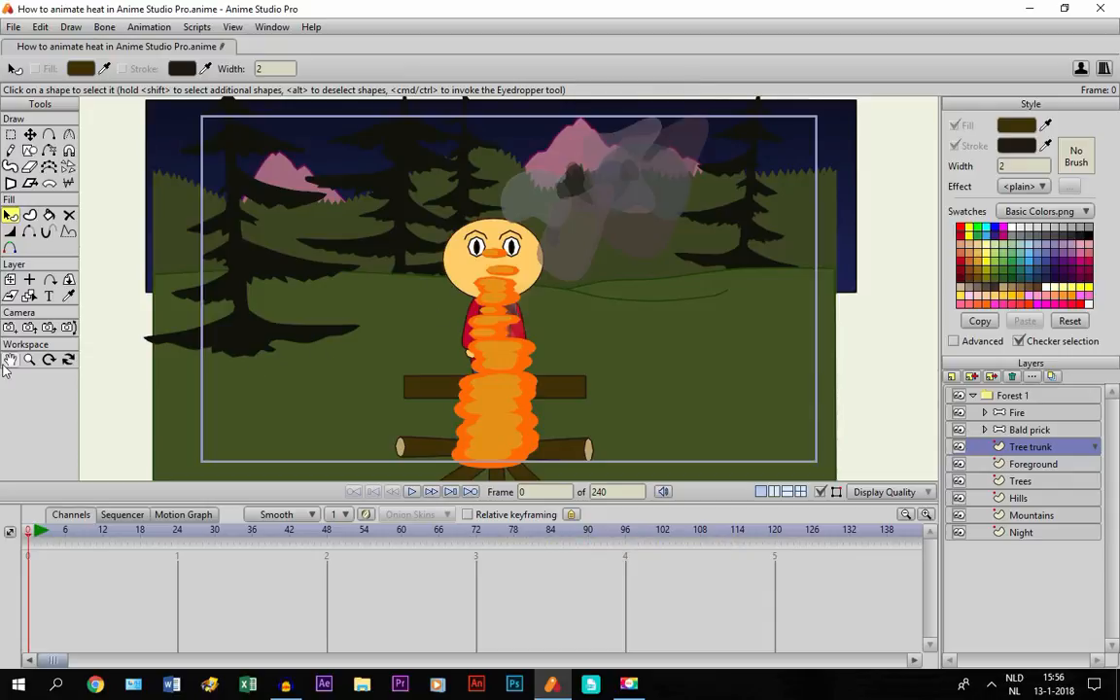
pyautogui.moveTo(10, 360)
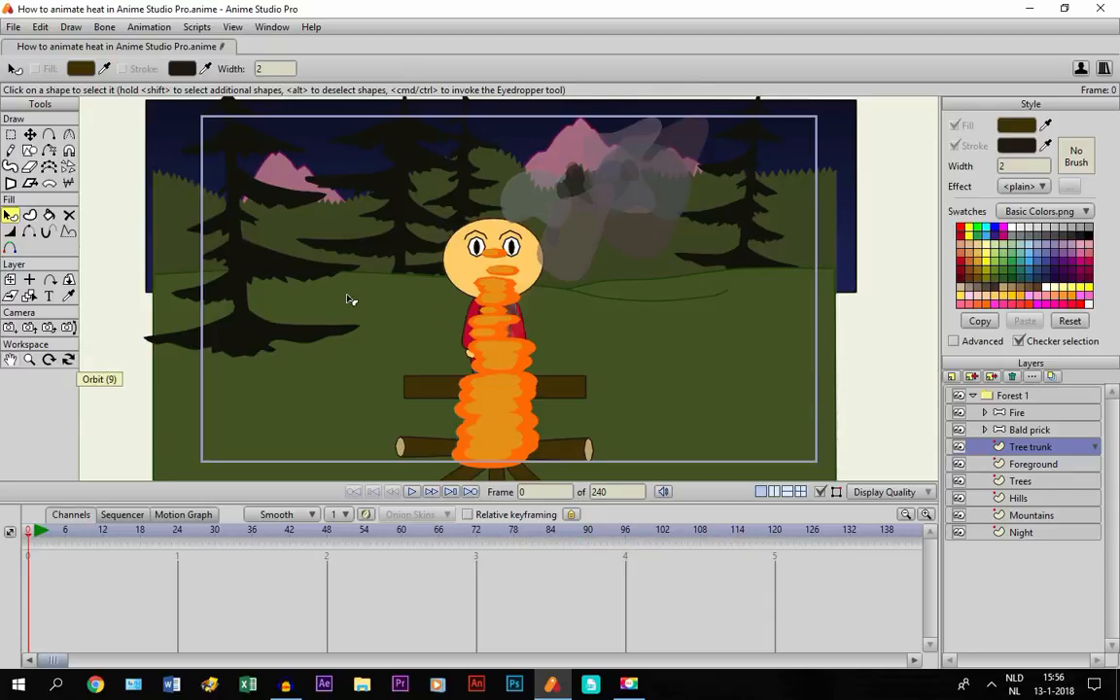
pyautogui.moveTo(8, 362)
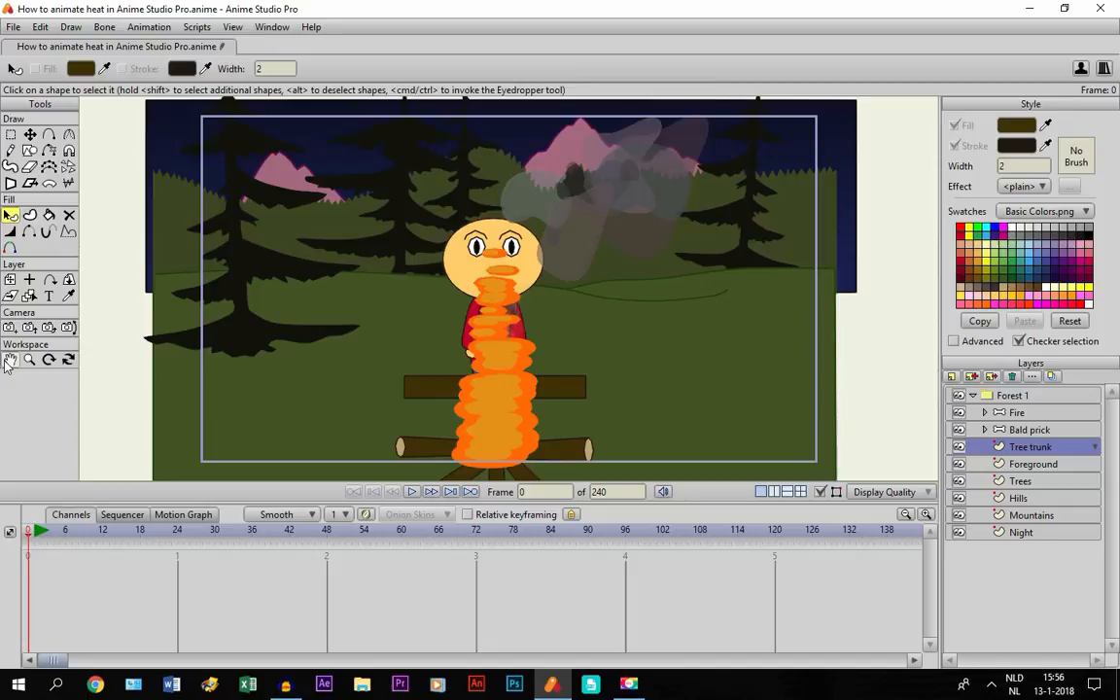
# Preview the campfire animation, track the camera closer, and expand the Bald prick group
pyautogui.click(10, 360)
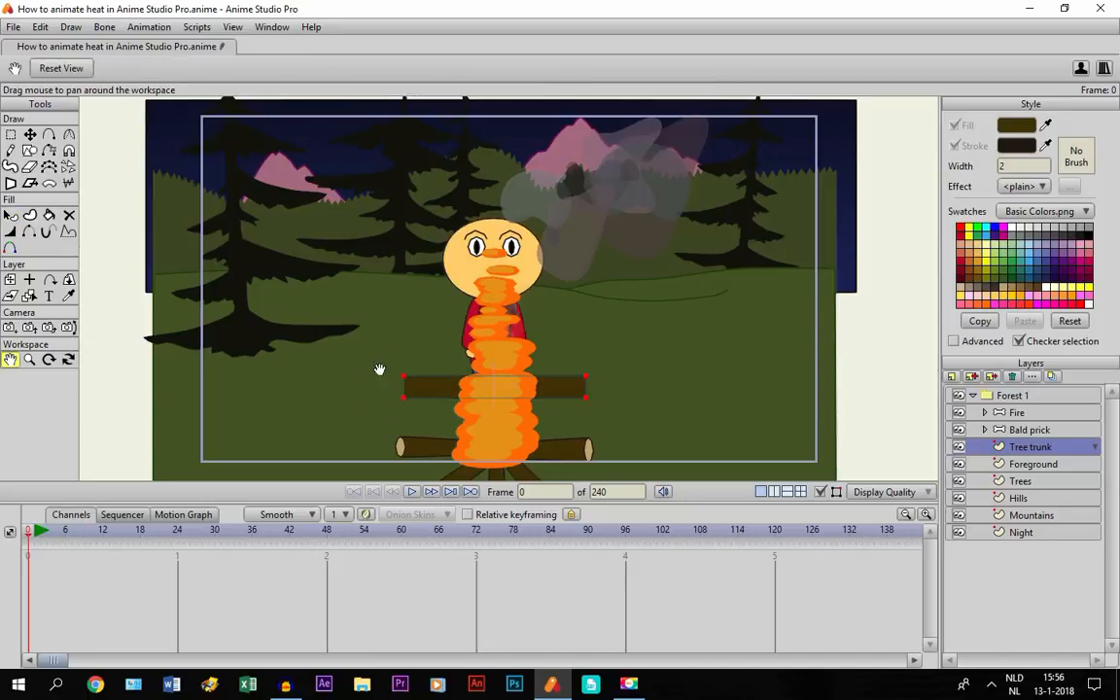
pyautogui.moveTo(409, 319)
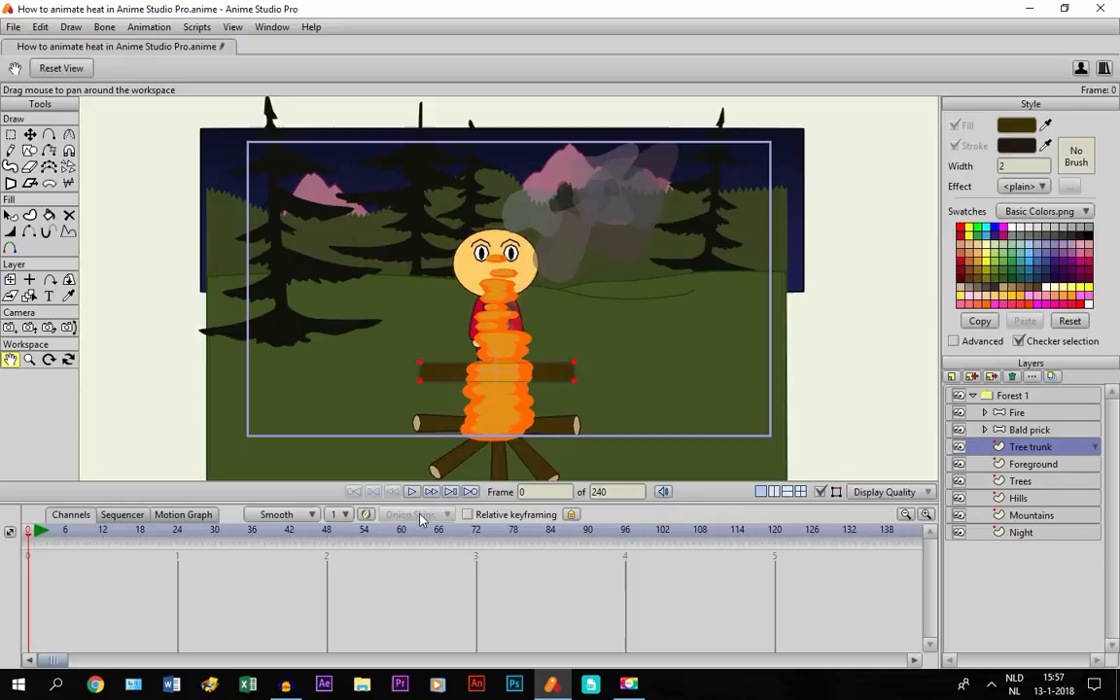
pyautogui.moveTo(412, 491)
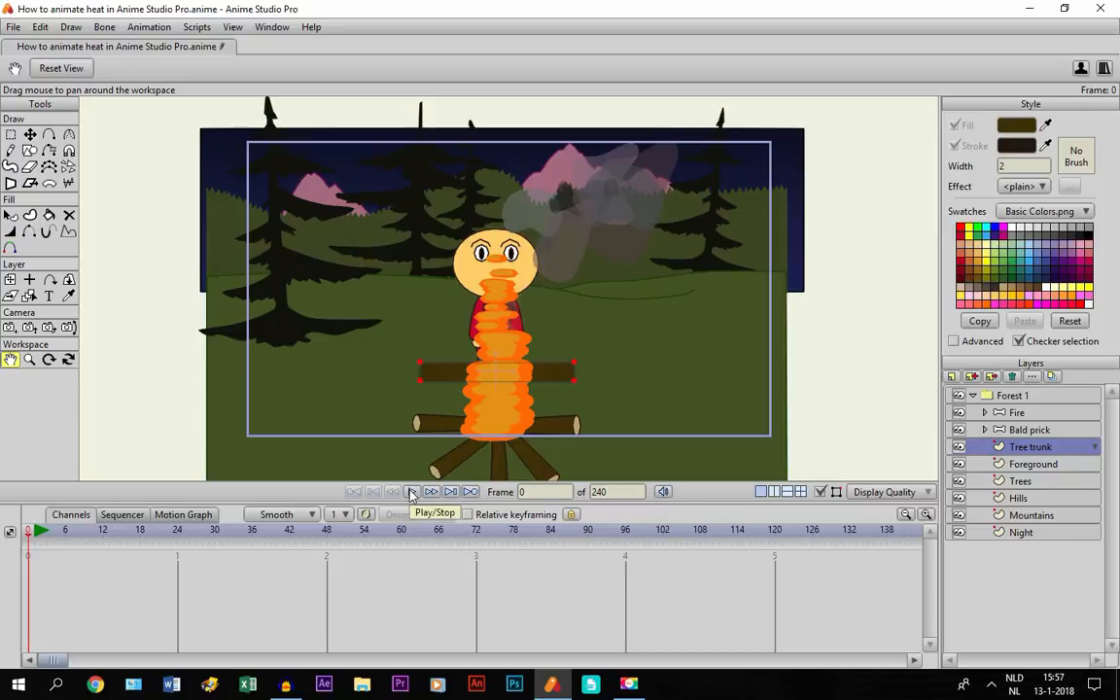
pyautogui.click(411, 491)
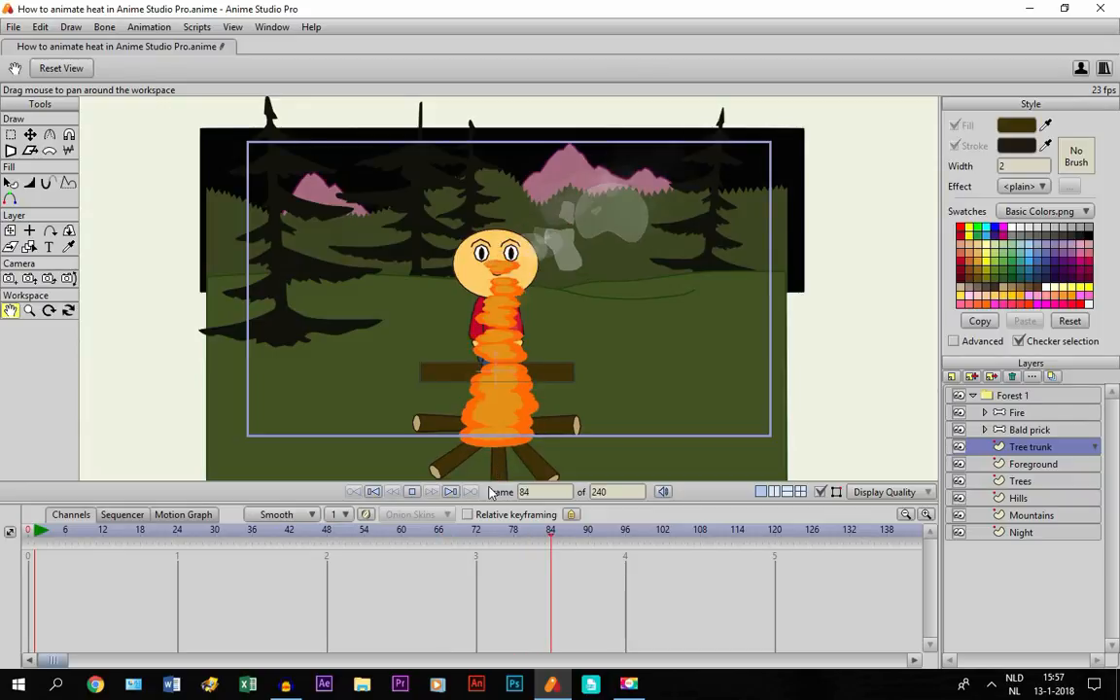
pyautogui.click(413, 491)
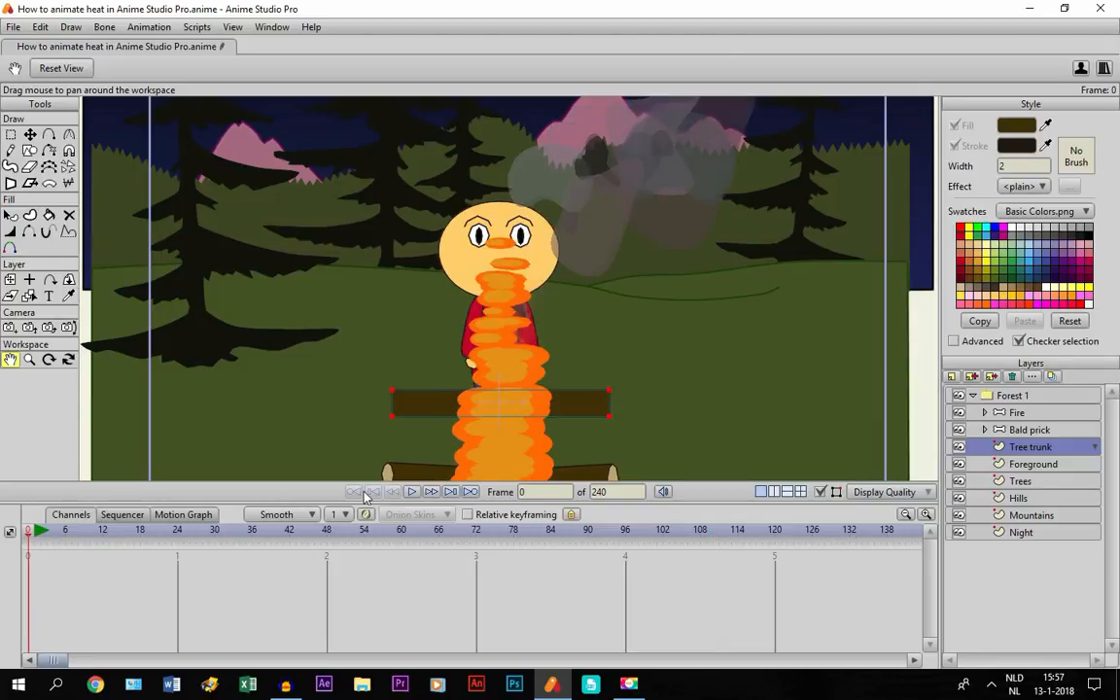
pyautogui.click(30, 328)
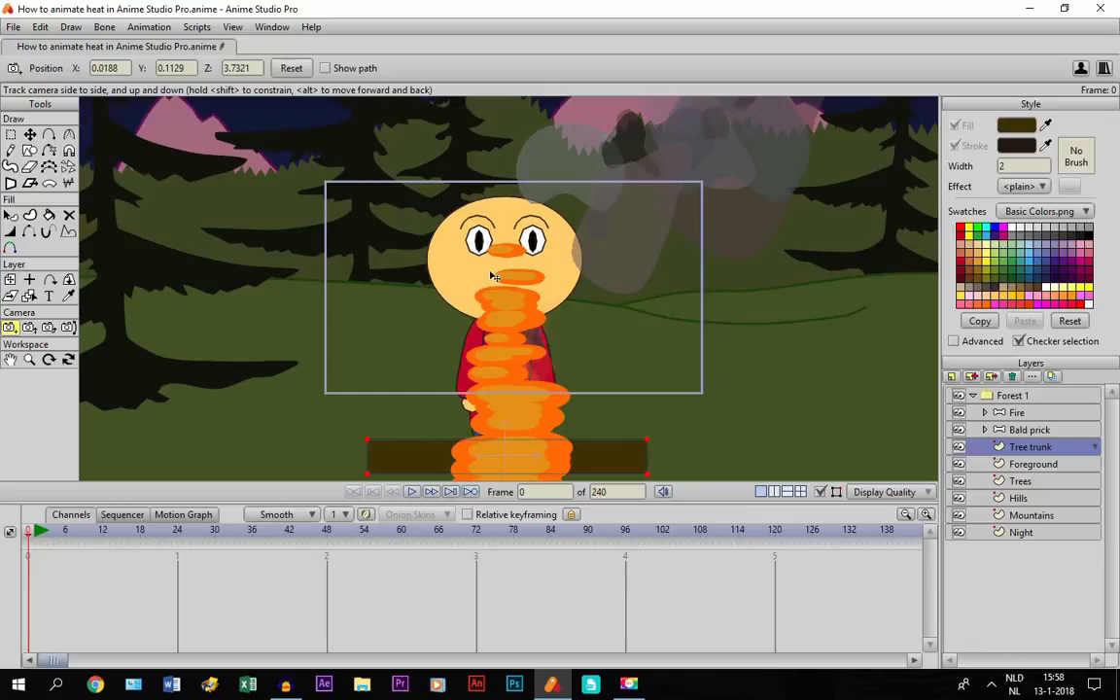
pyautogui.moveTo(987, 432)
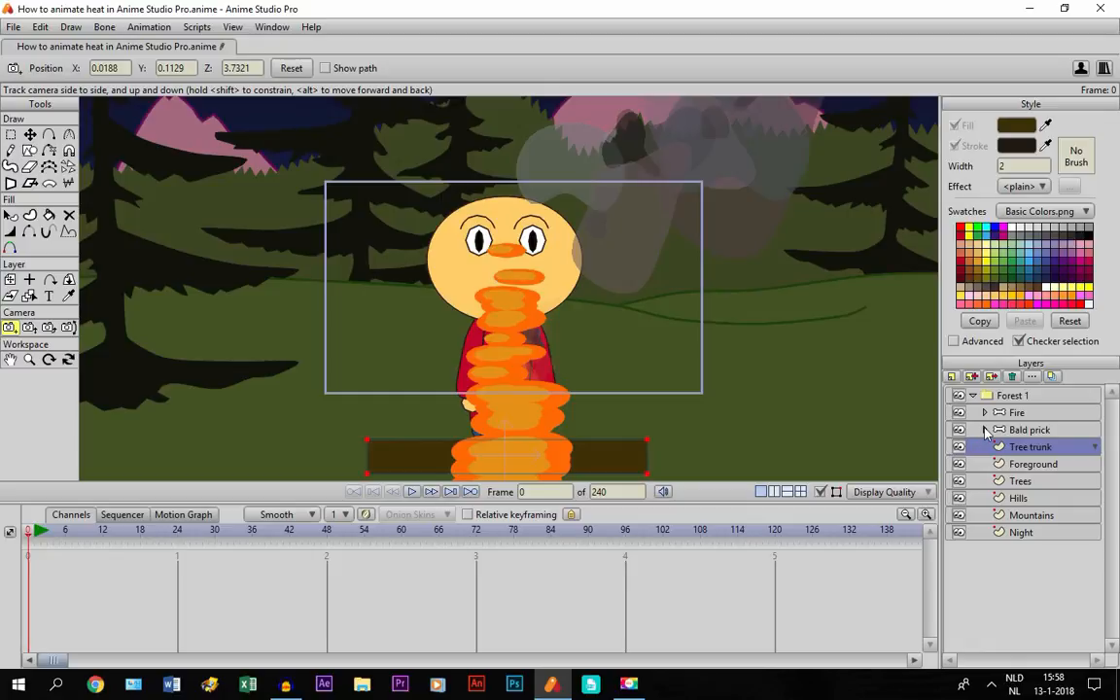
pyautogui.click(984, 429)
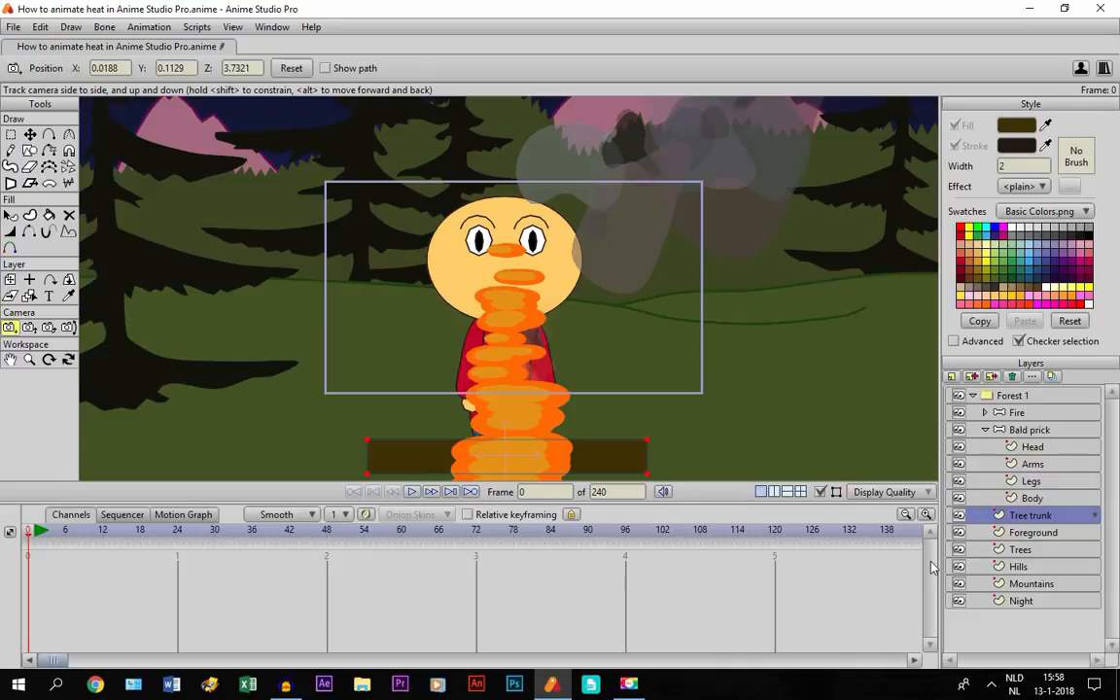
pyautogui.moveTo(902, 587)
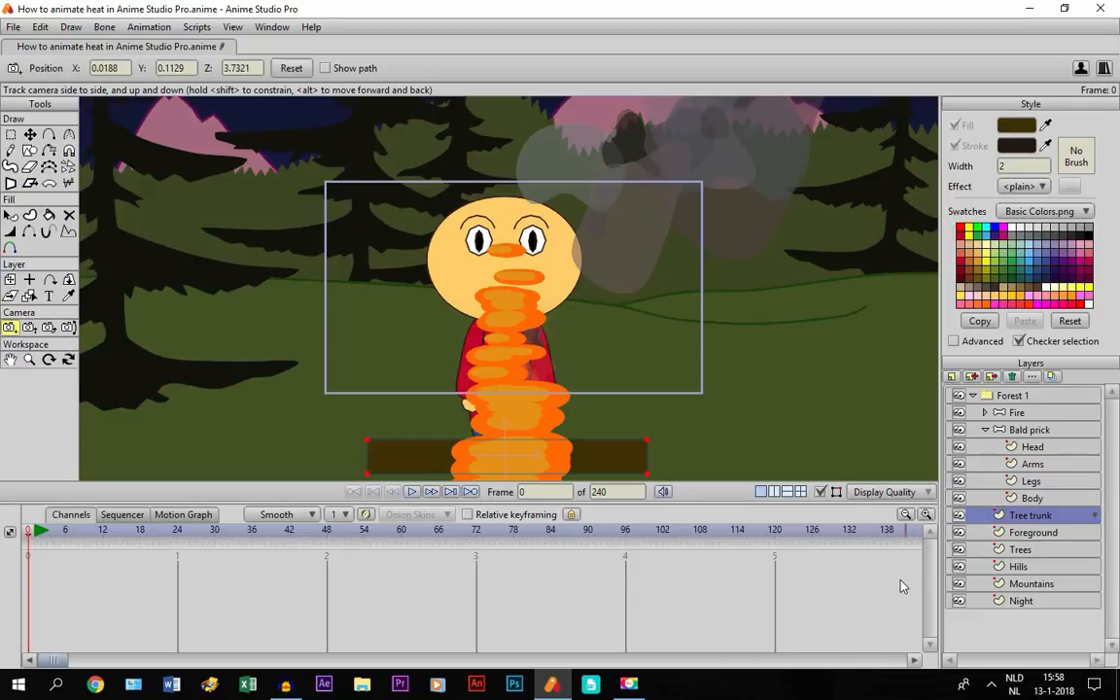
# Select the Head layer, hide the Fire layer, and select all the head's points
pyautogui.click(1033, 447)
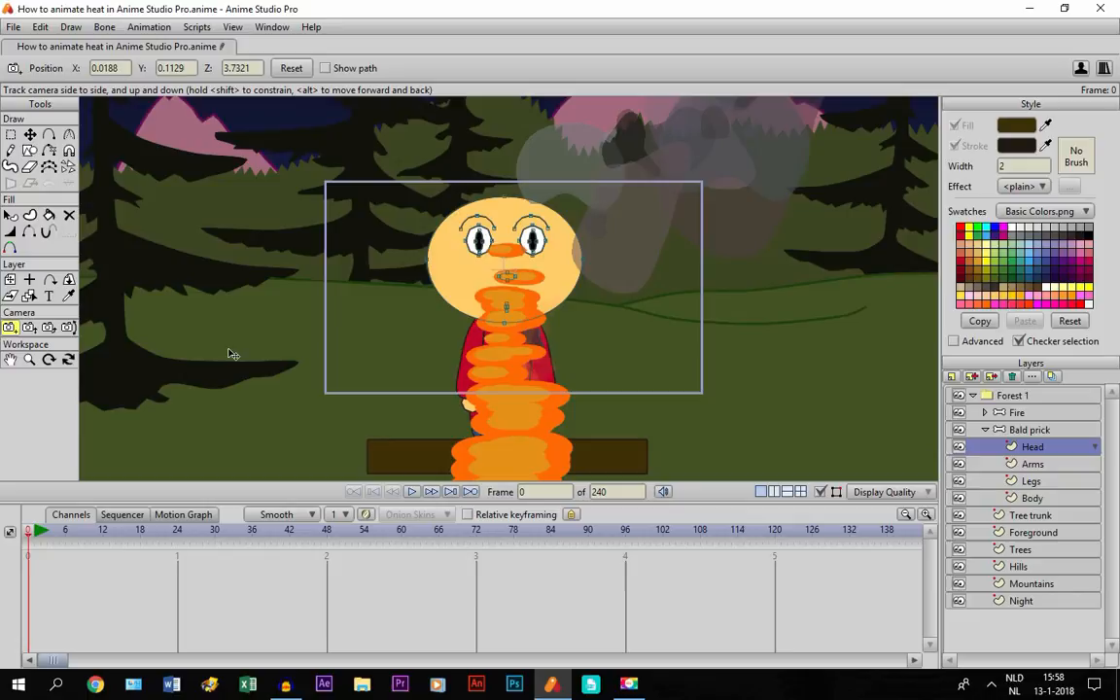
pyautogui.click(959, 411)
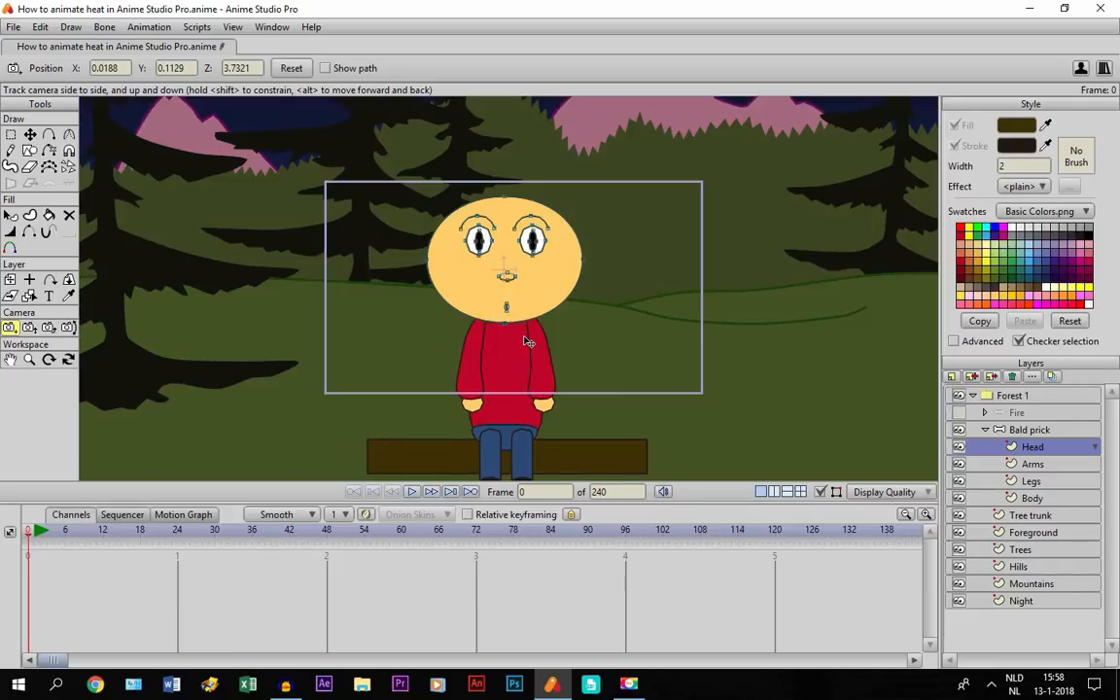
pyautogui.moveTo(513, 311)
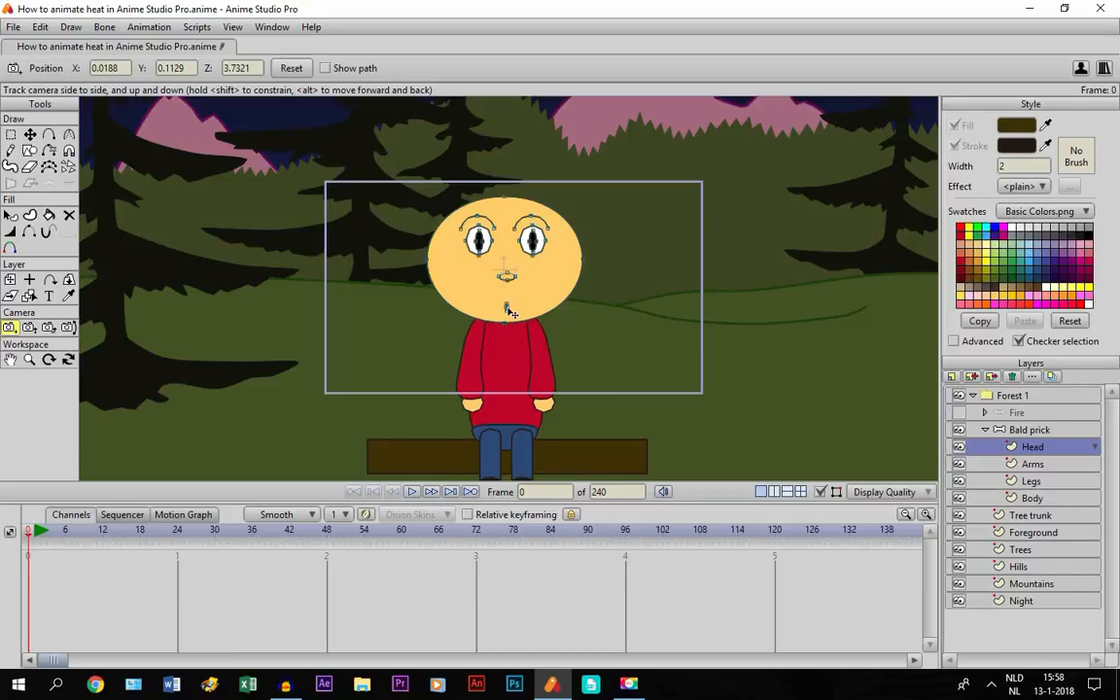
pyautogui.moveTo(197, 6)
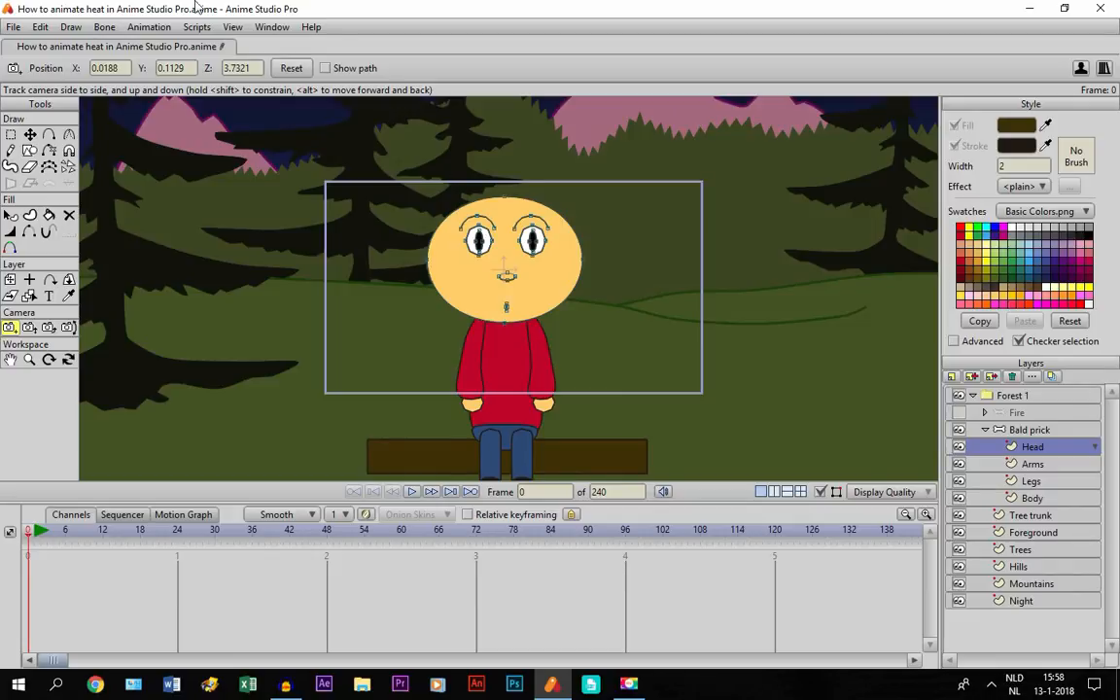
pyautogui.click(10, 134)
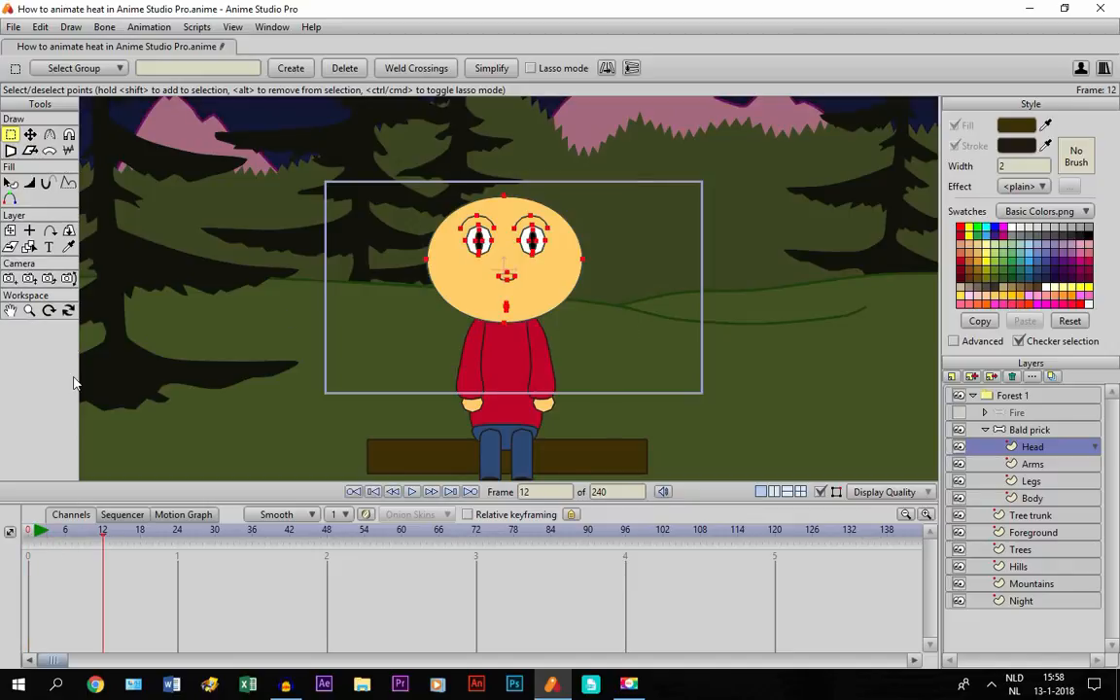
pyautogui.moveTo(54, 164)
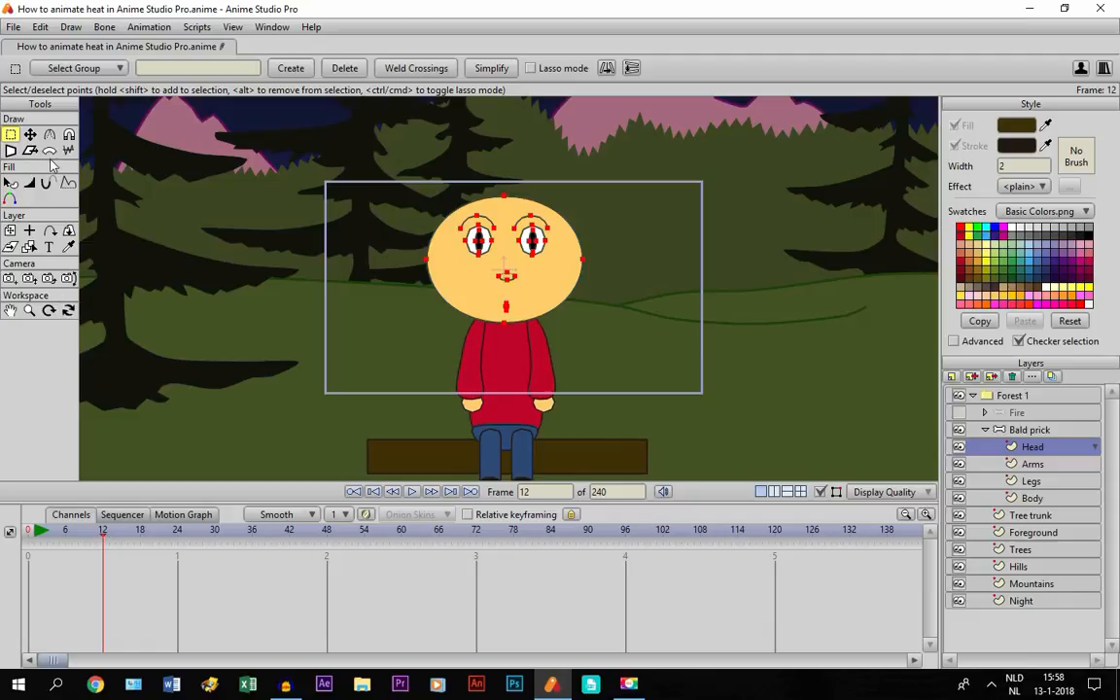
pyautogui.moveTo(50, 151)
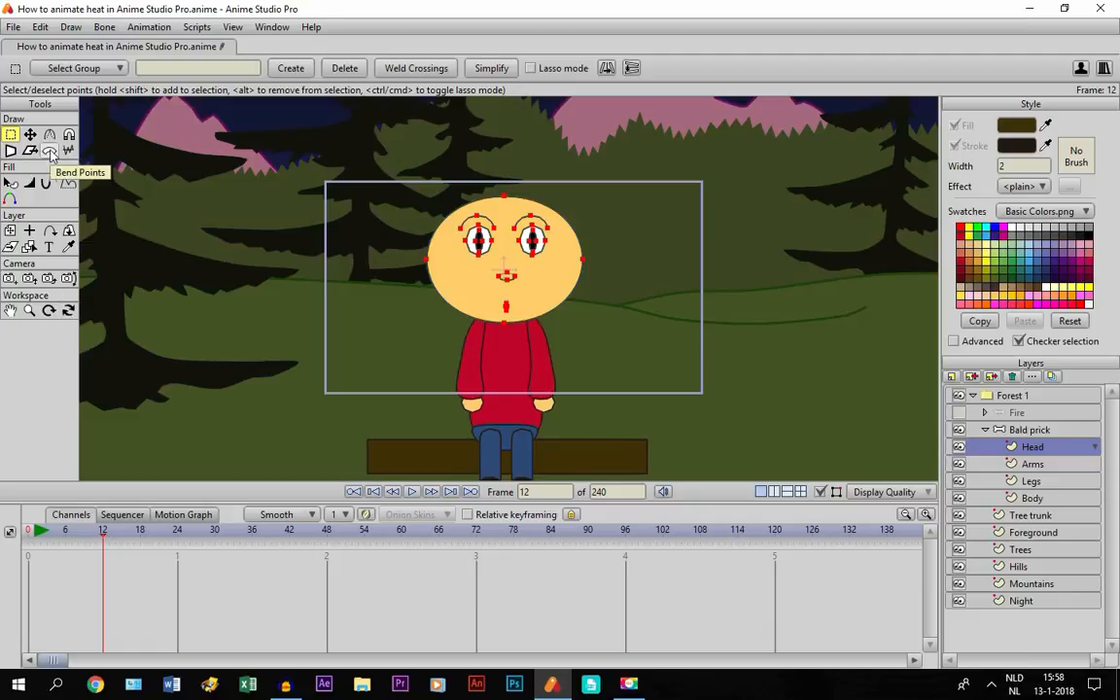
# Bend the head's points at frame 12, scrub to preview, and return to frame 0
pyautogui.click(49, 151)
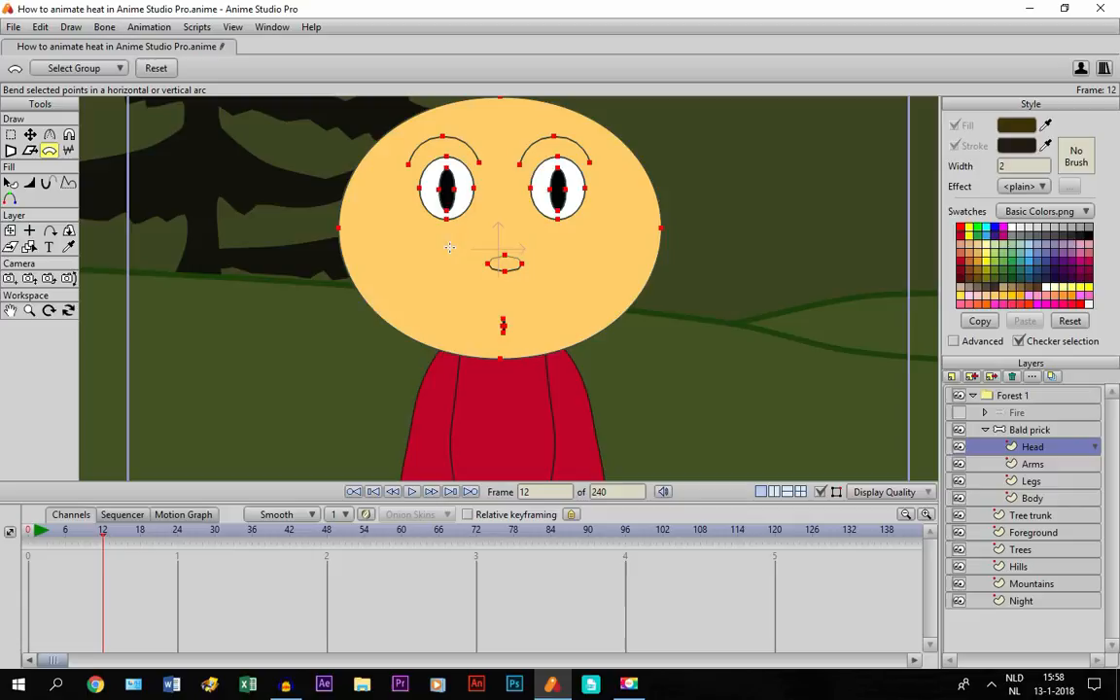
pyautogui.moveTo(437, 254)
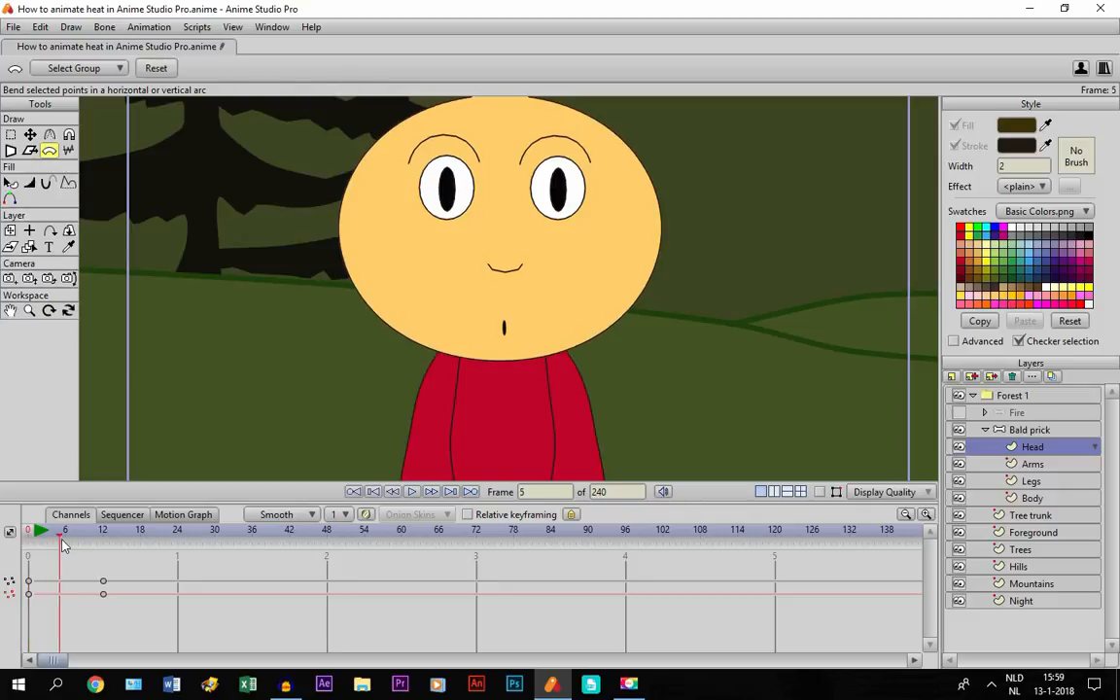
pyautogui.click(89, 529)
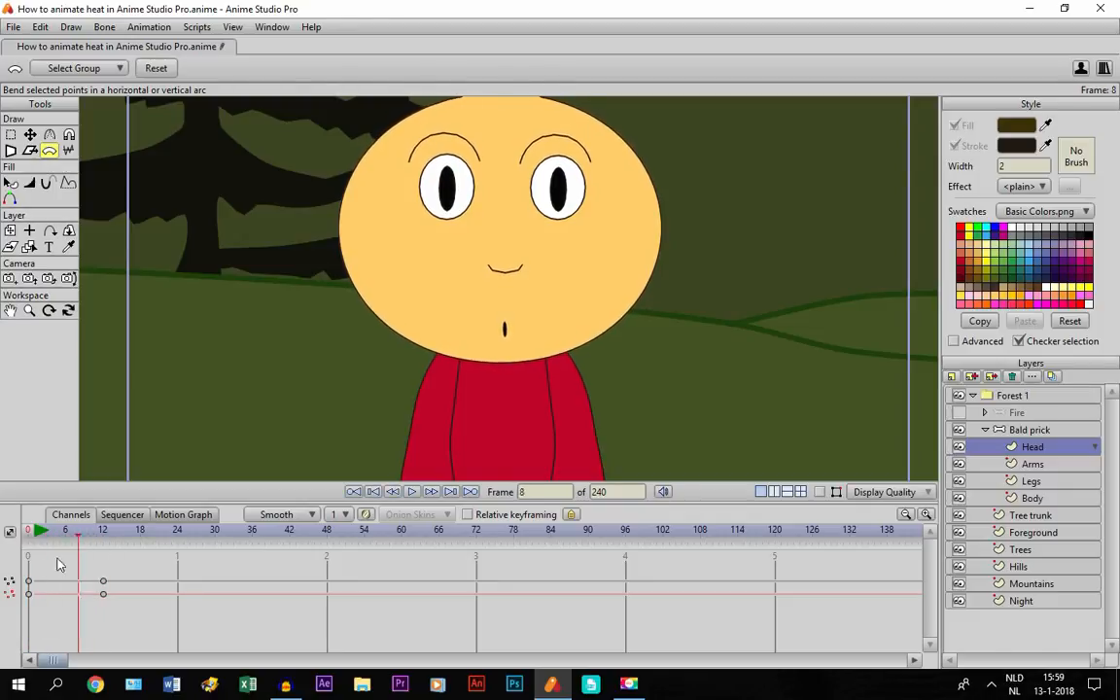
pyautogui.click(354, 491)
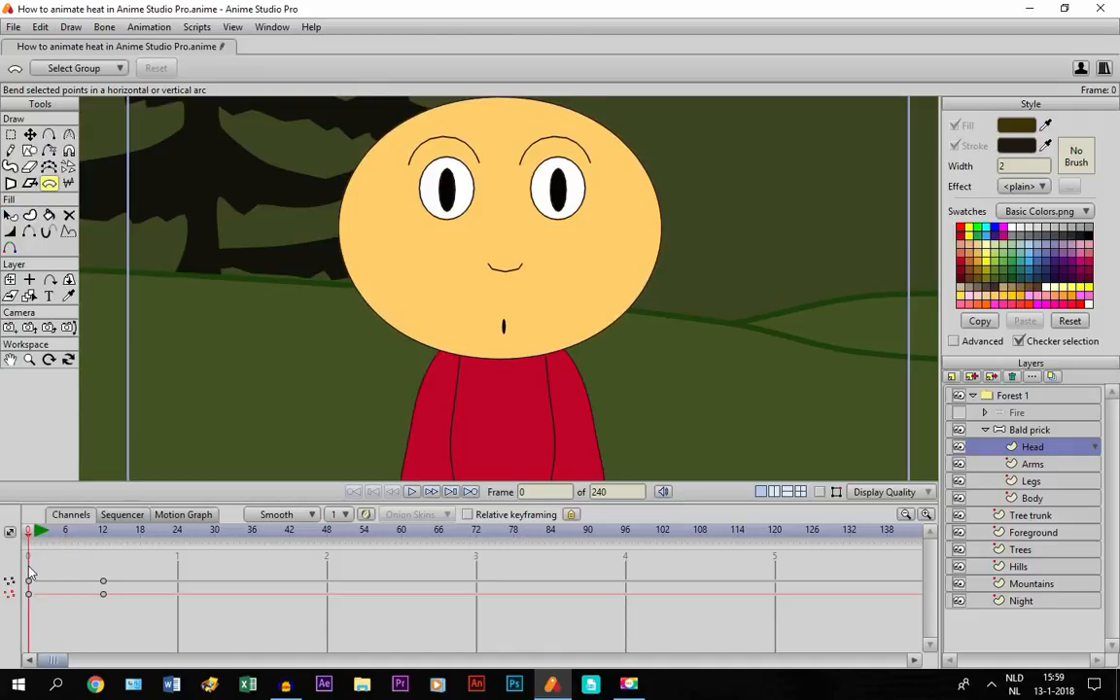
pyautogui.moveTo(66, 570)
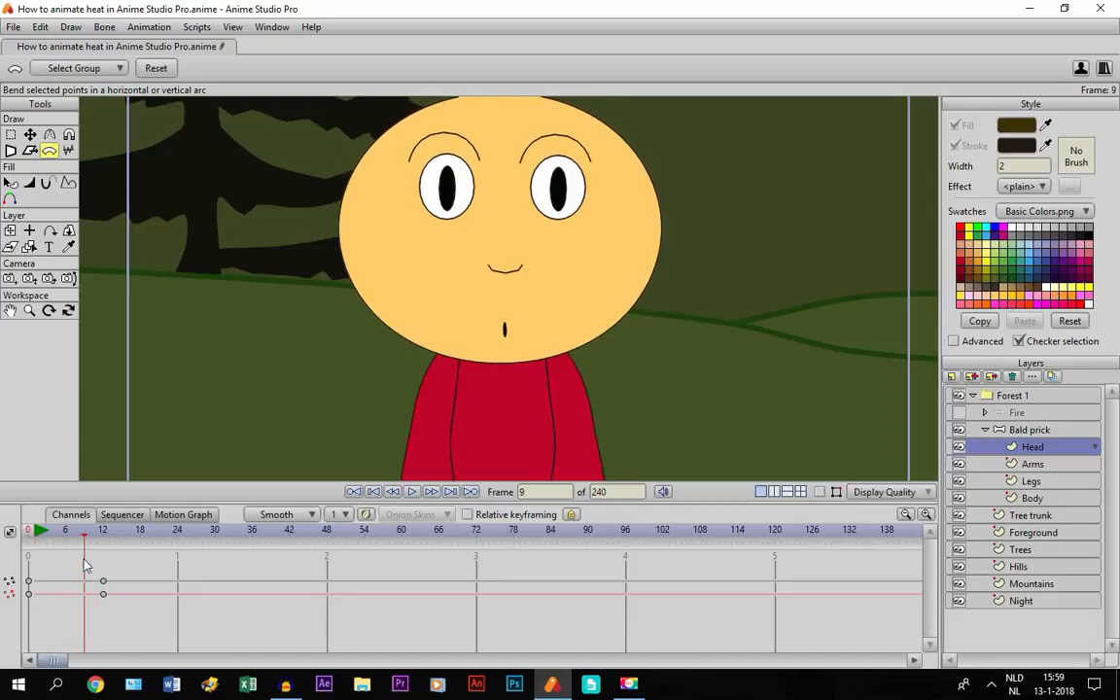
# Copy the head's frame 0 keyframes to frame 24 and select the new keys
pyautogui.click(66, 529)
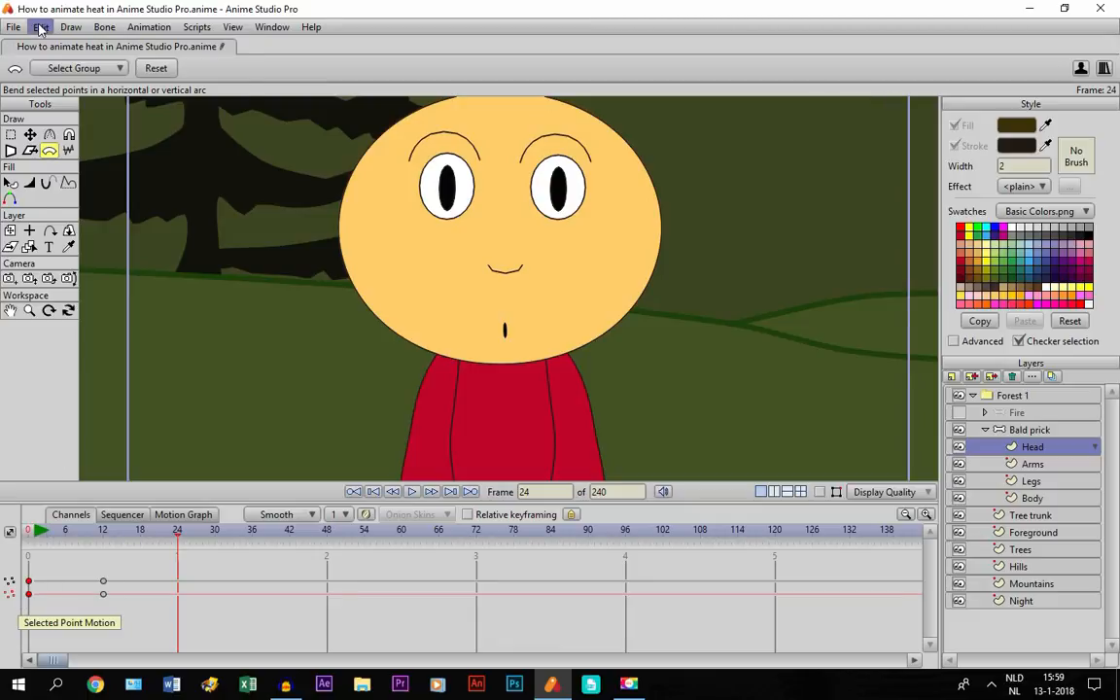
pyautogui.click(41, 26)
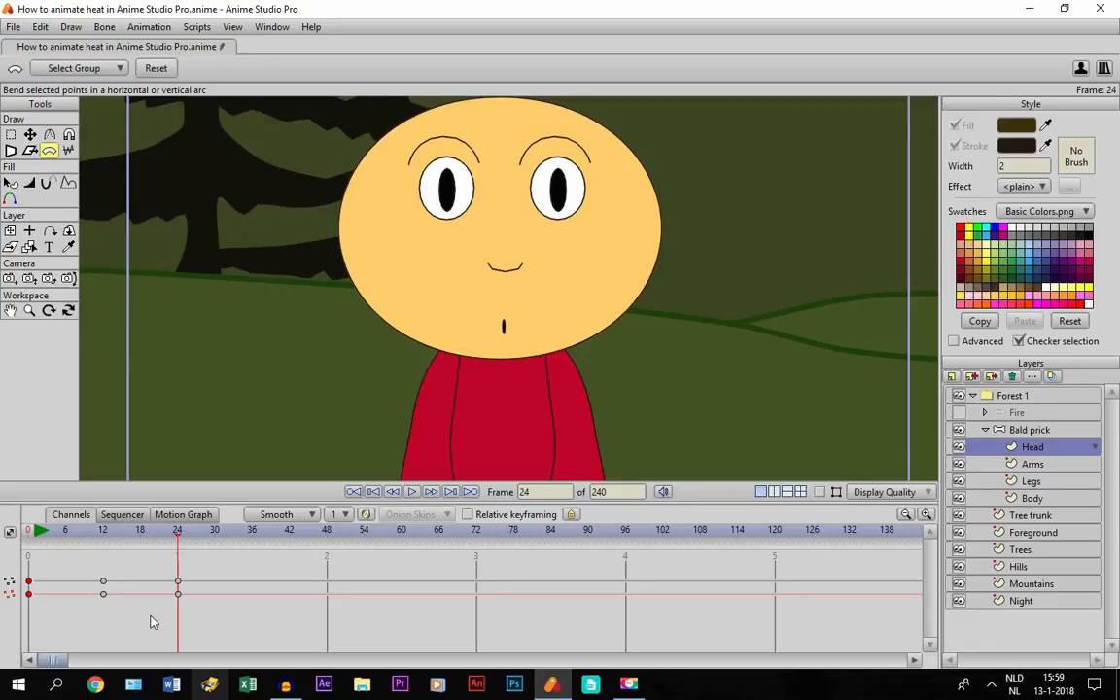
pyautogui.click(189, 547)
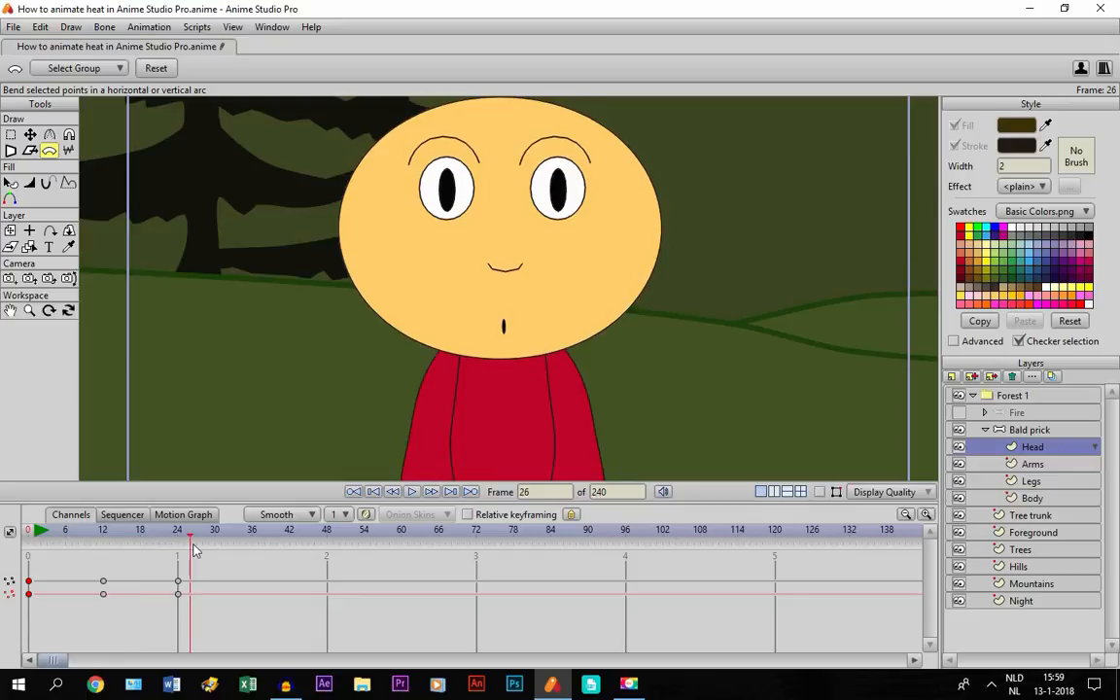
pyautogui.click(178, 530)
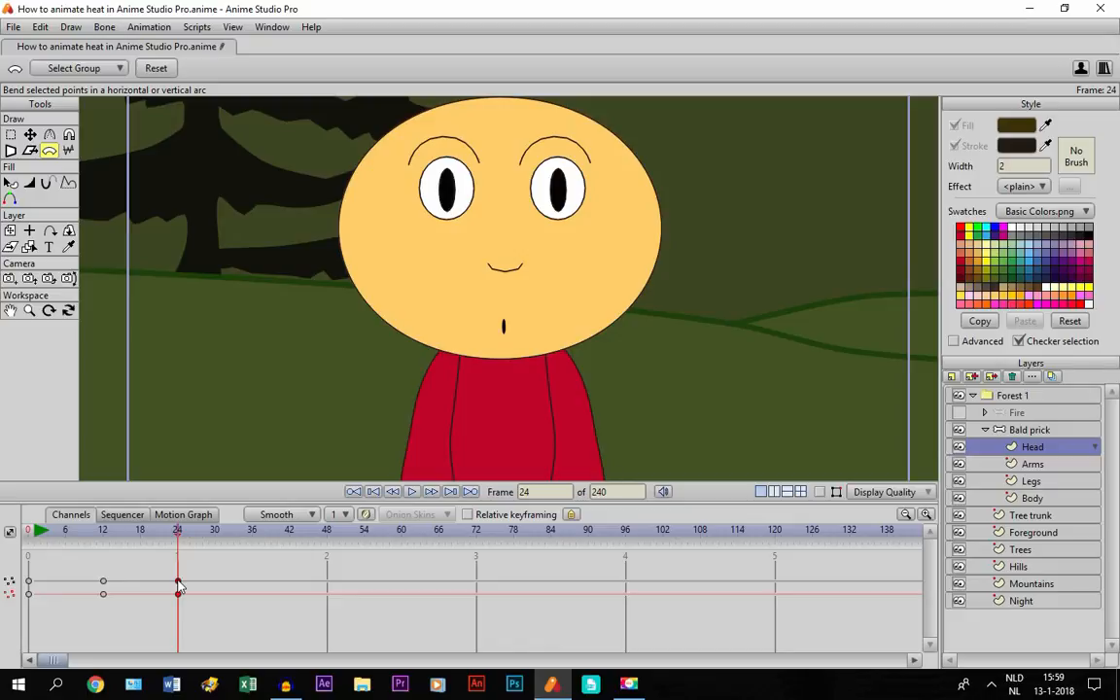
pyautogui.rightClick(178, 585)
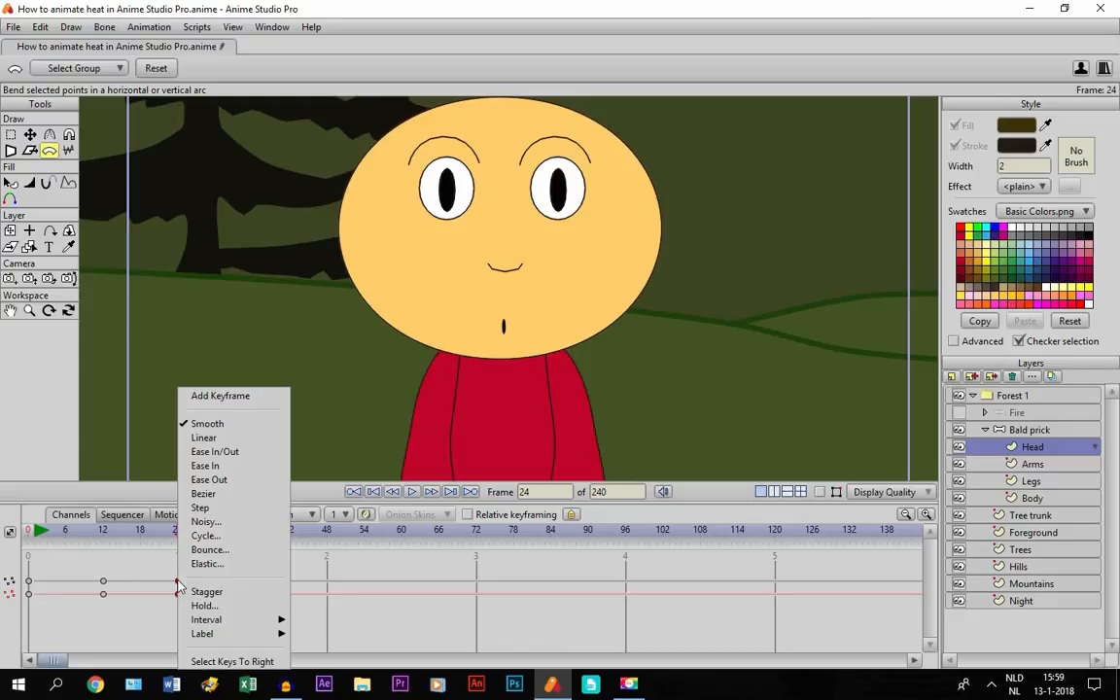
pyautogui.click(205, 536)
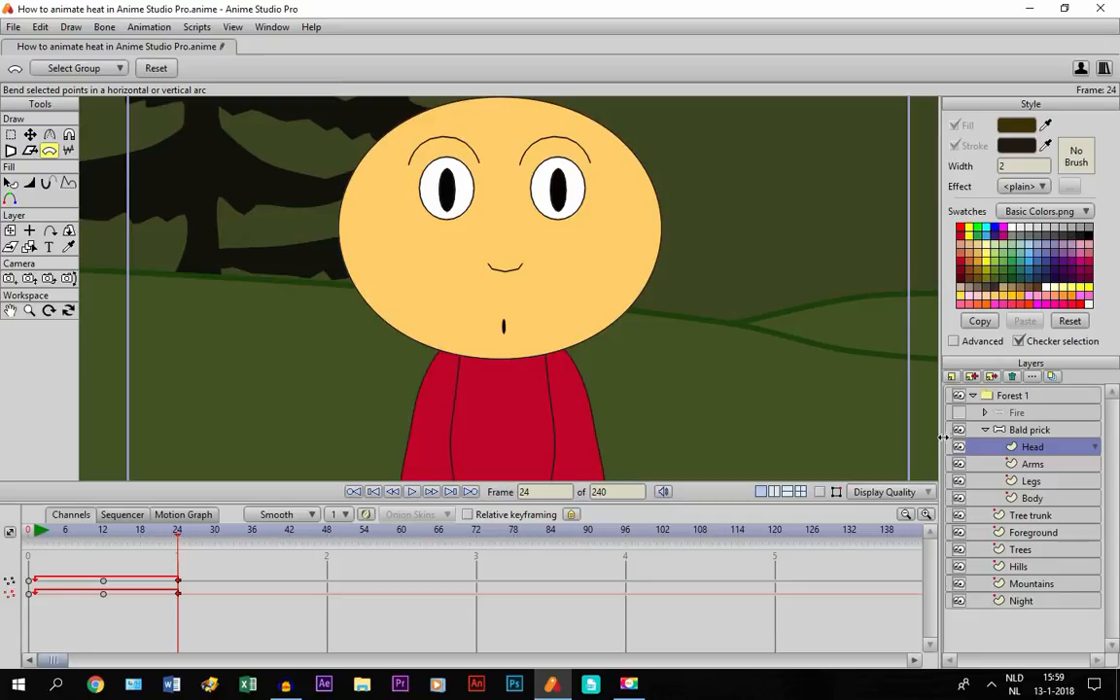
pyautogui.click(960, 413)
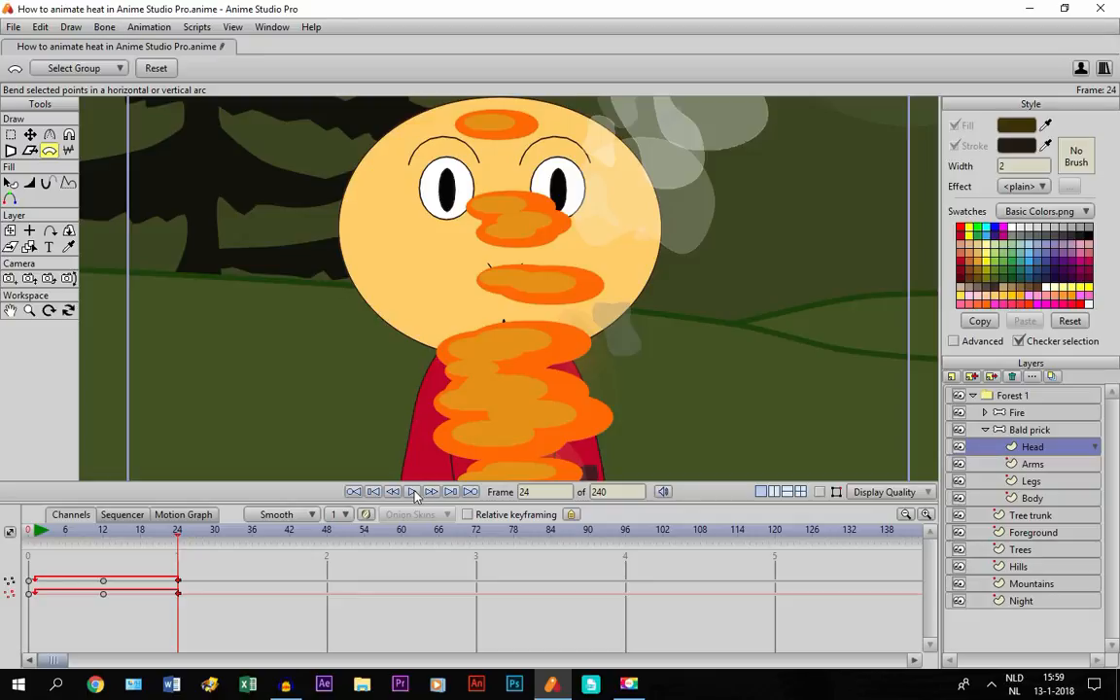
pyautogui.click(411, 491)
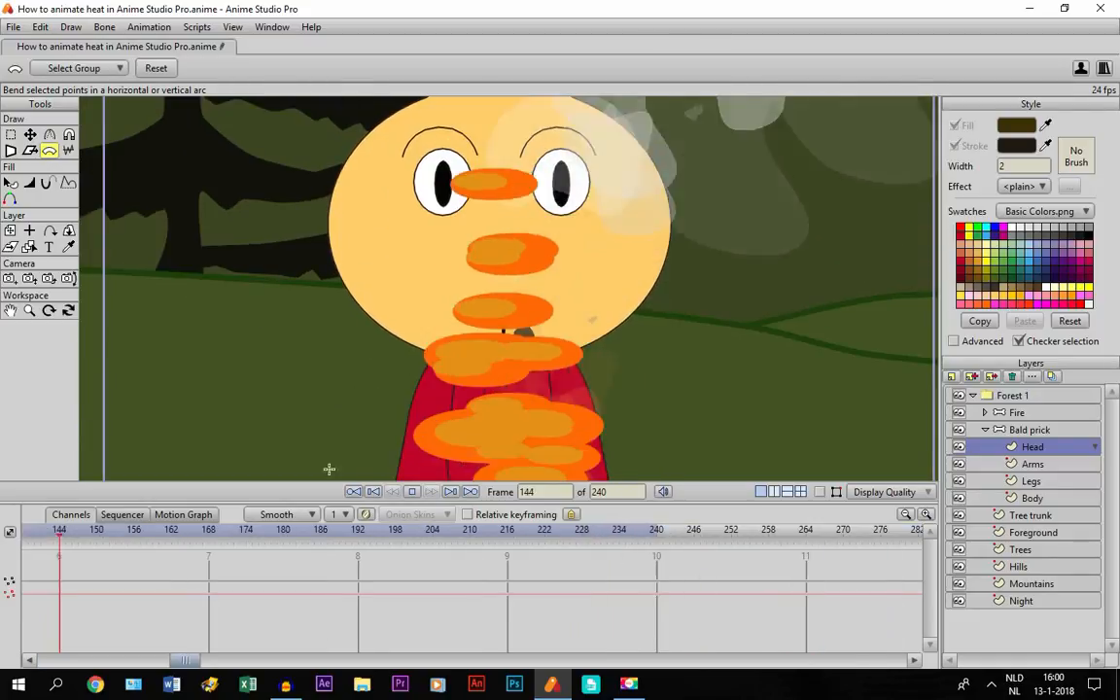
pyautogui.click(391, 491)
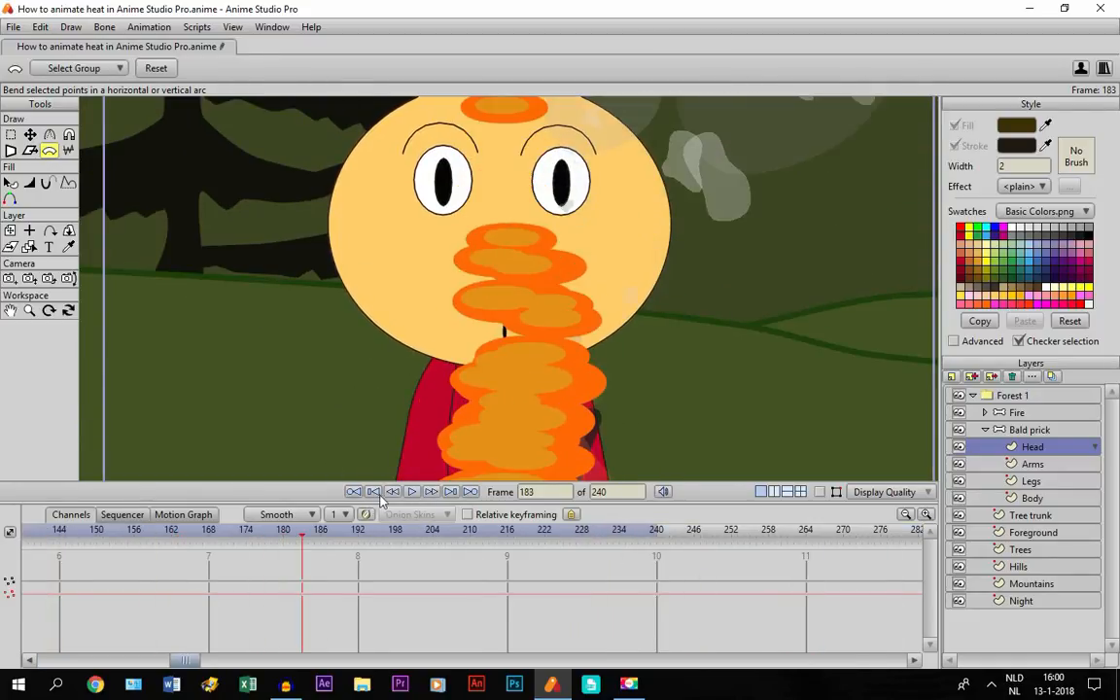
pyautogui.click(374, 491)
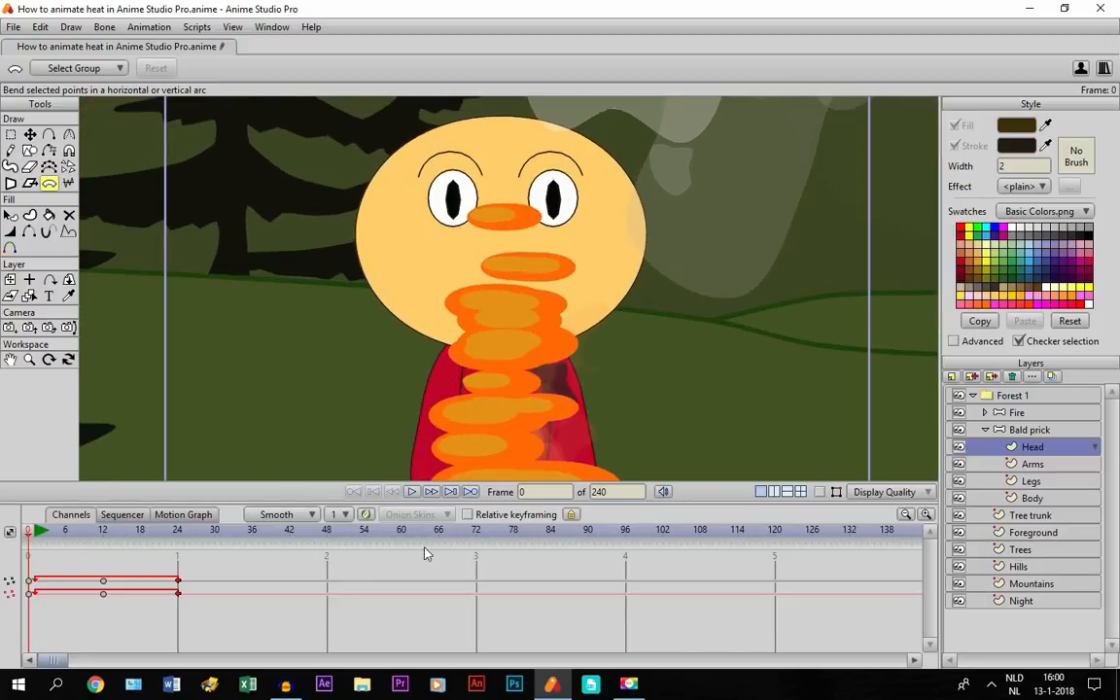
pyautogui.click(10, 359)
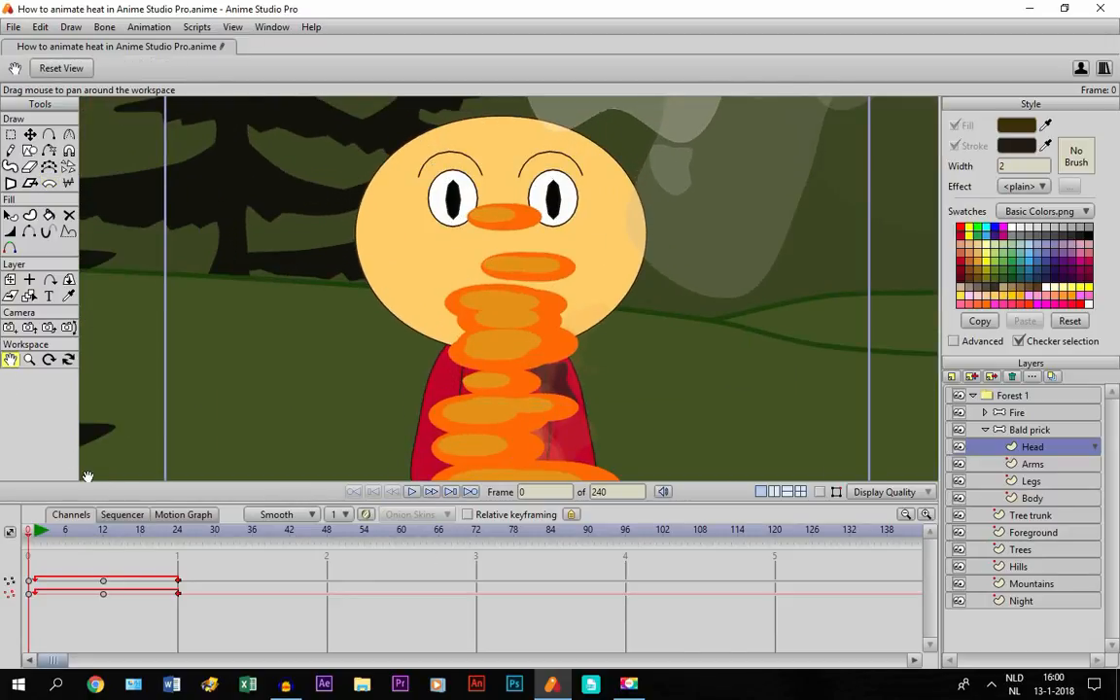
pyautogui.click(102, 529)
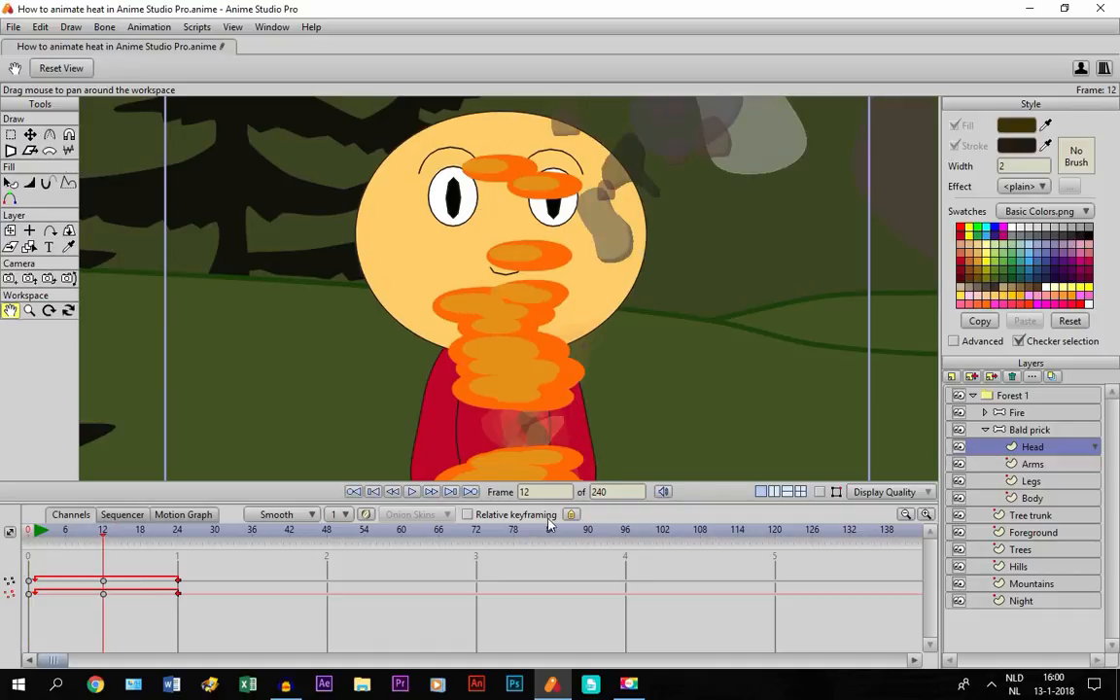
pyautogui.moveTo(457, 427)
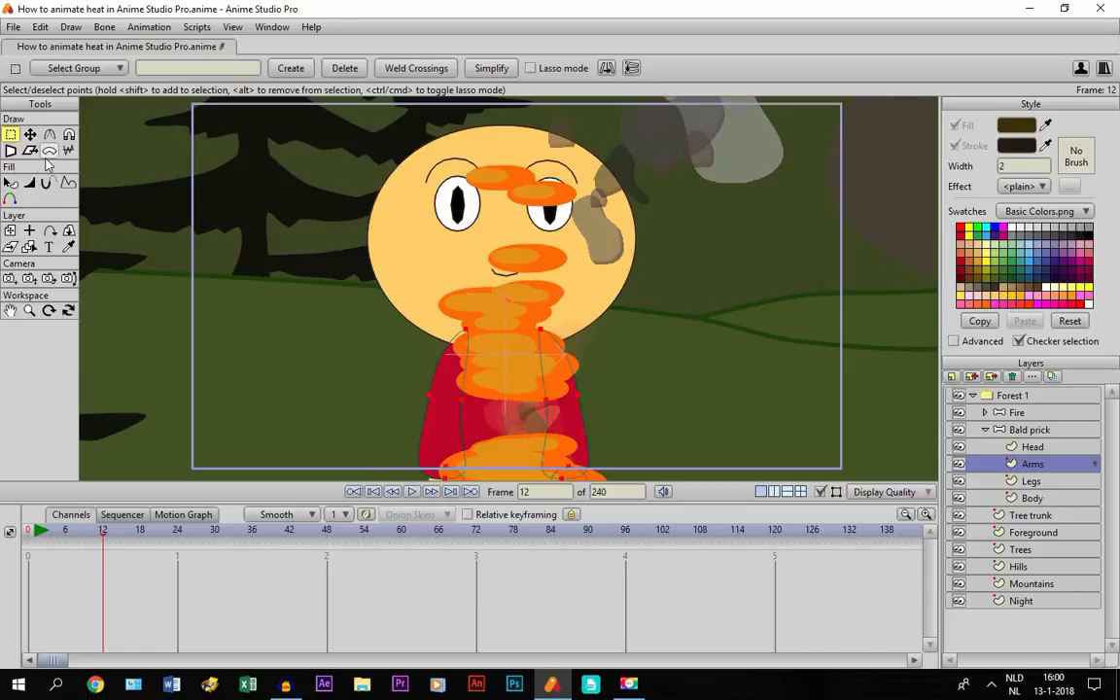
# Bend the arm points at frame 12 and copy the starting pose to frame 24
pyautogui.click(49, 151)
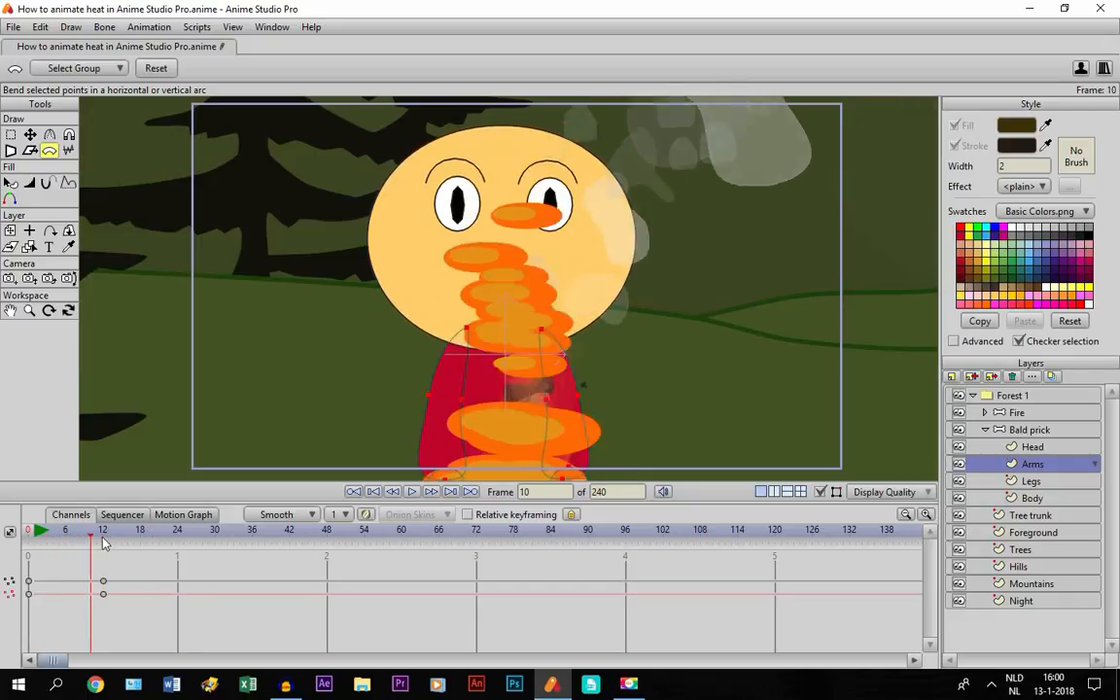
pyautogui.click(178, 529)
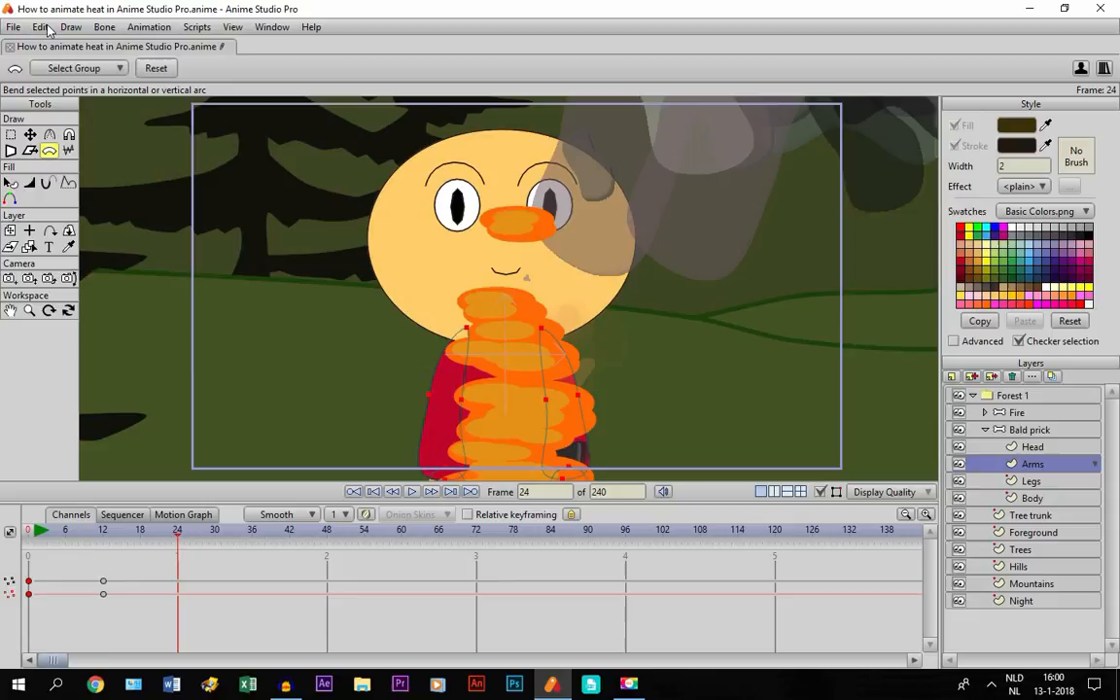
pyautogui.click(41, 27)
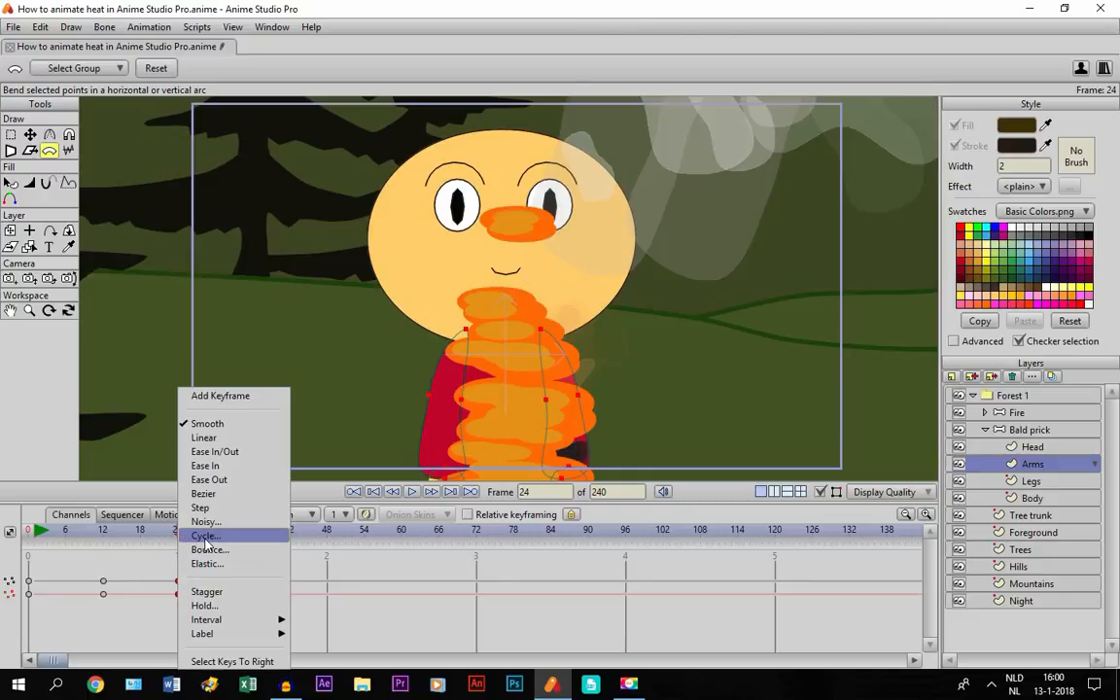
# Set the Arms frame 24 keyframe to cycle back, then preview playback
pyautogui.click(205, 535)
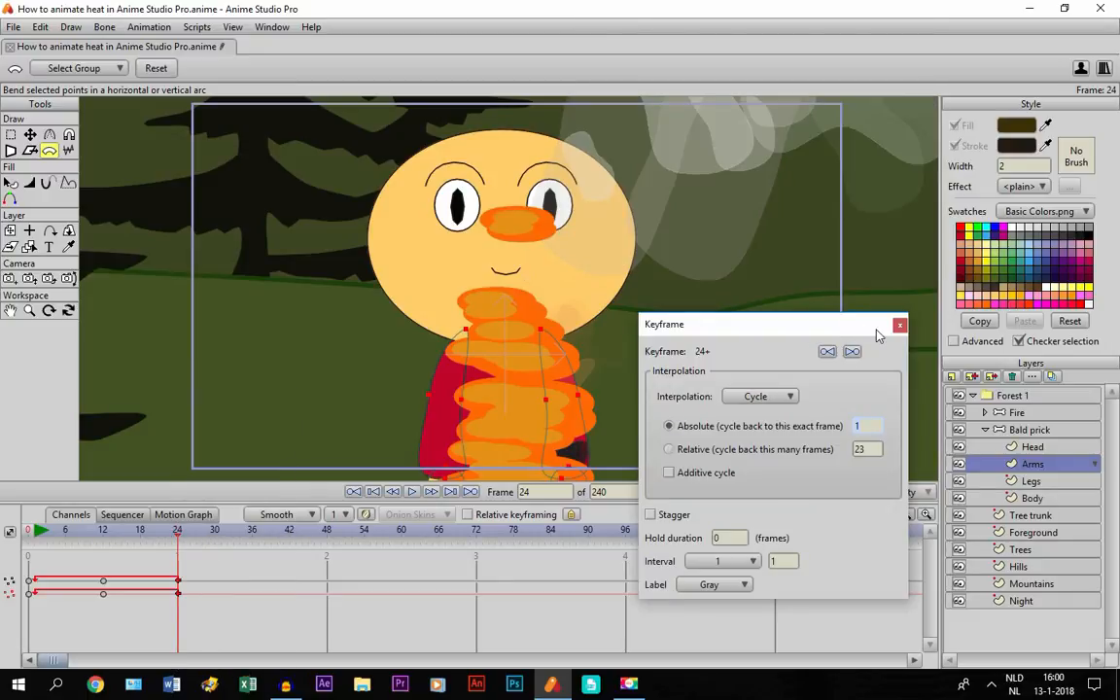
pyautogui.click(899, 325)
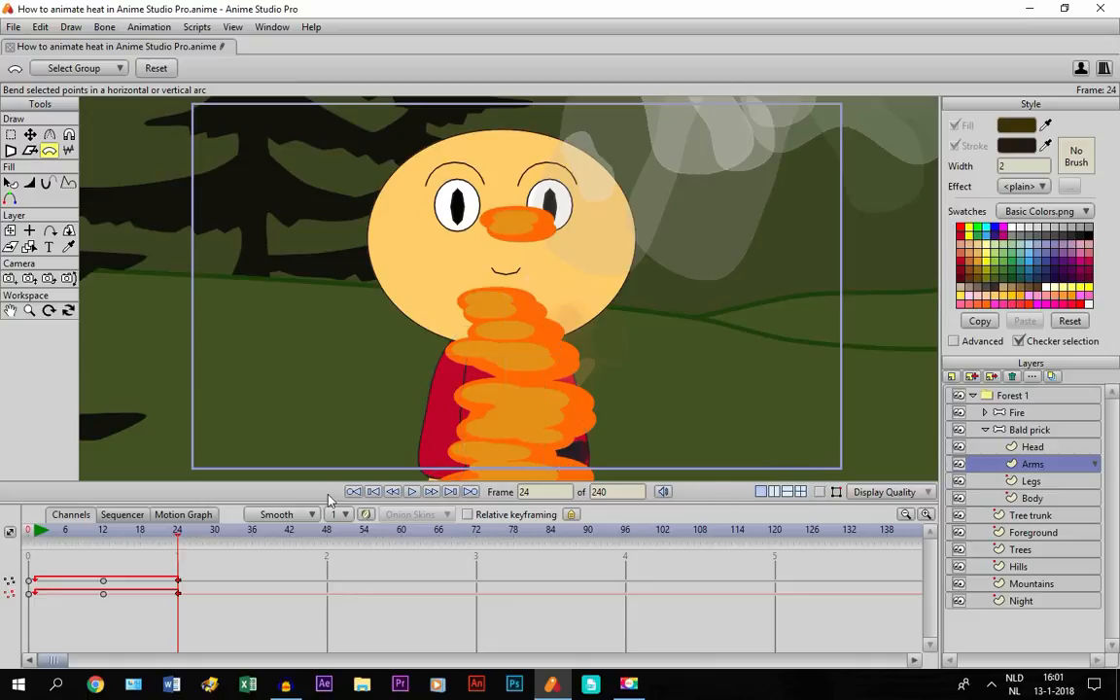
pyautogui.click(412, 491)
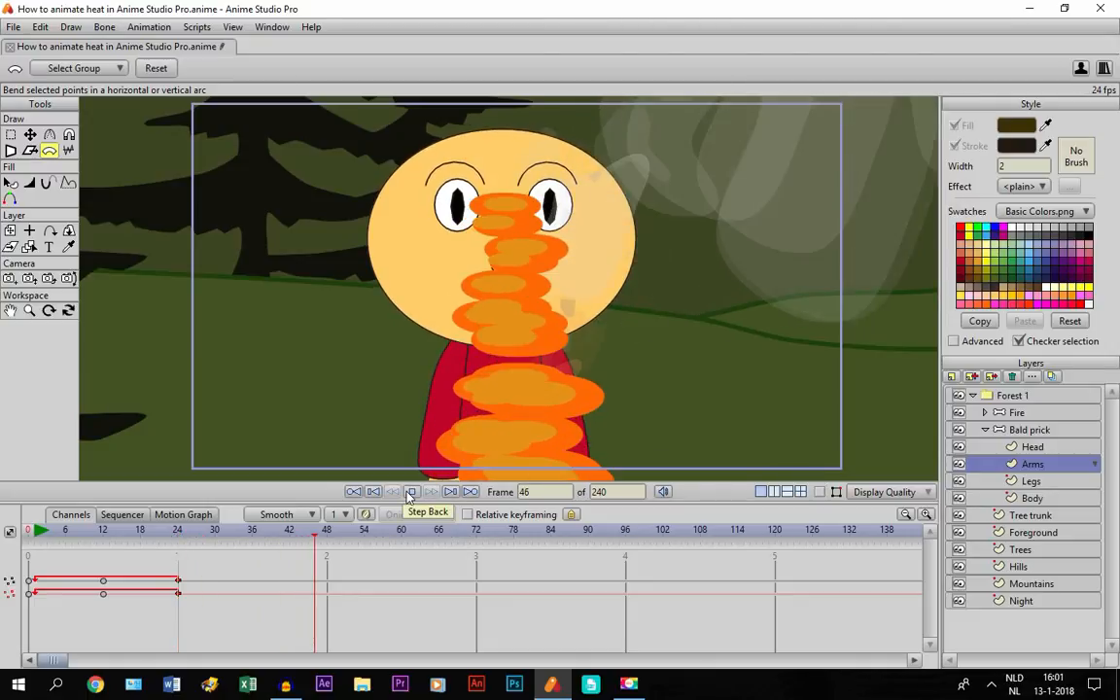
pyautogui.click(430, 491)
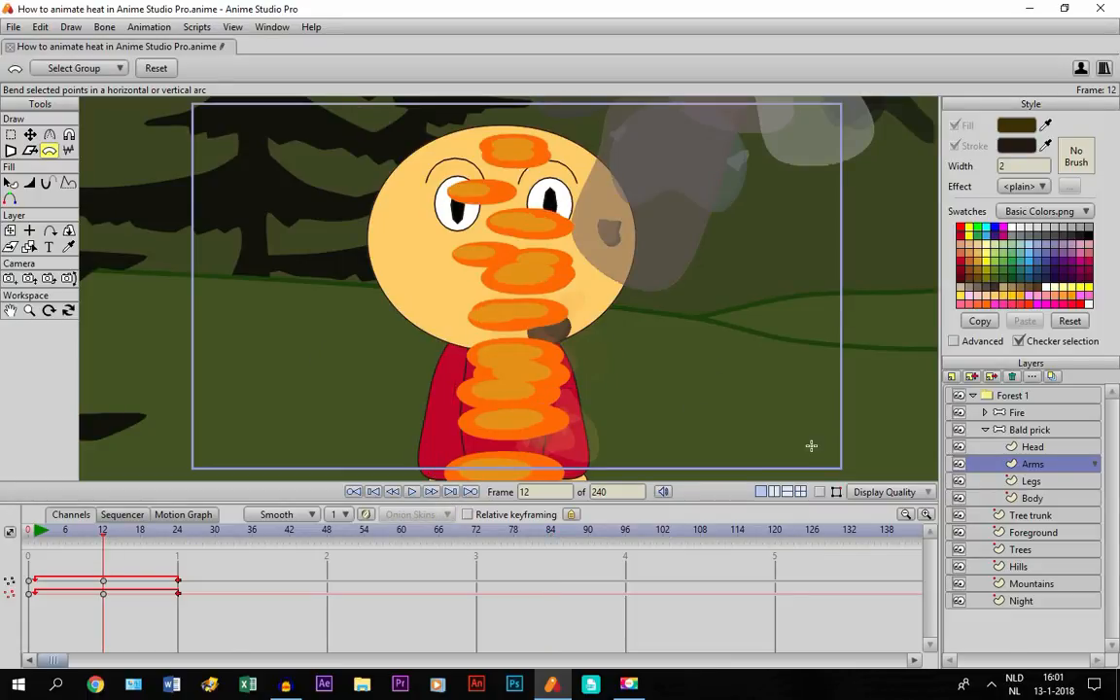
pyautogui.click(1021, 549)
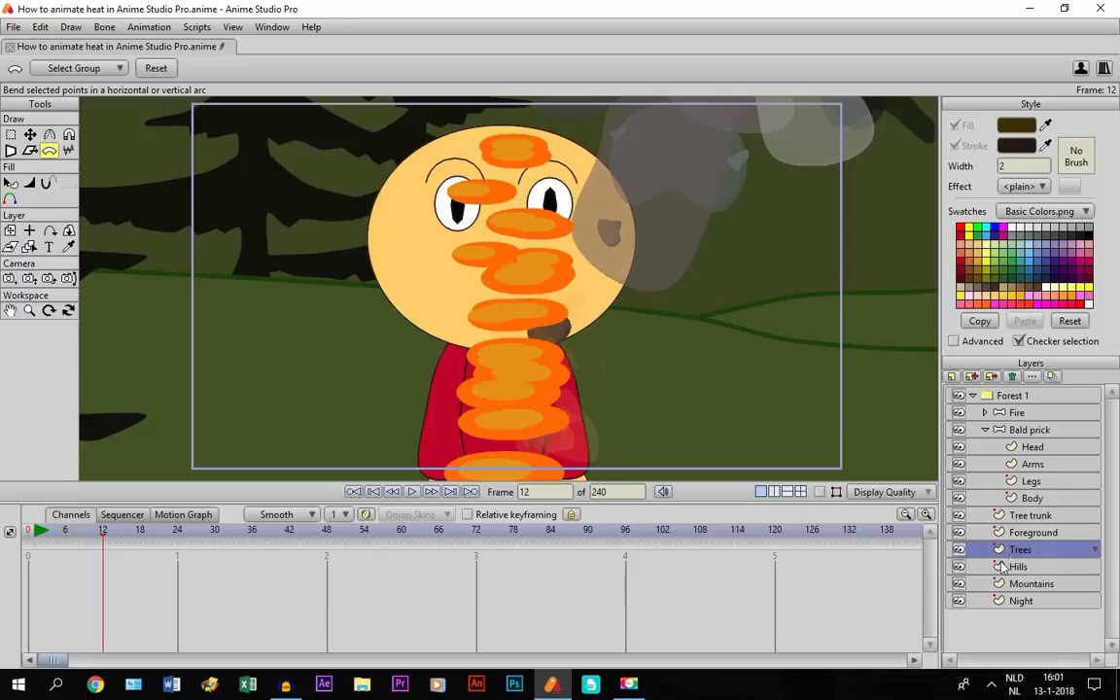
# Select the Foreground grass layer, bend it, and reuse its frame 0 keyframe
pyautogui.click(1021, 550)
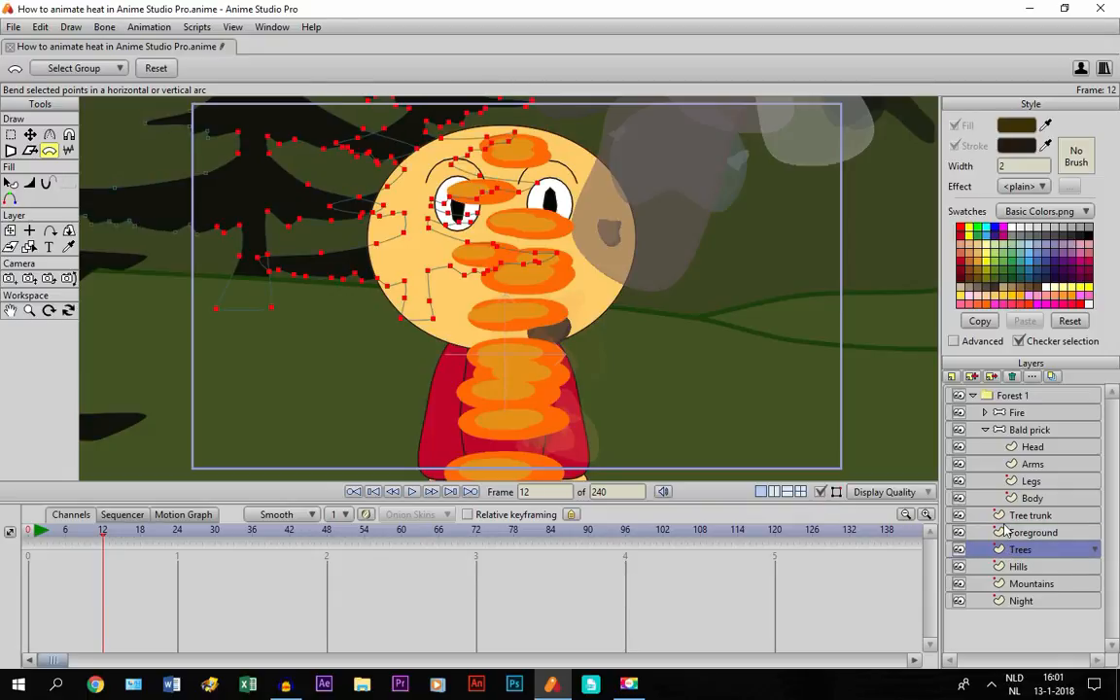
pyautogui.click(1033, 532)
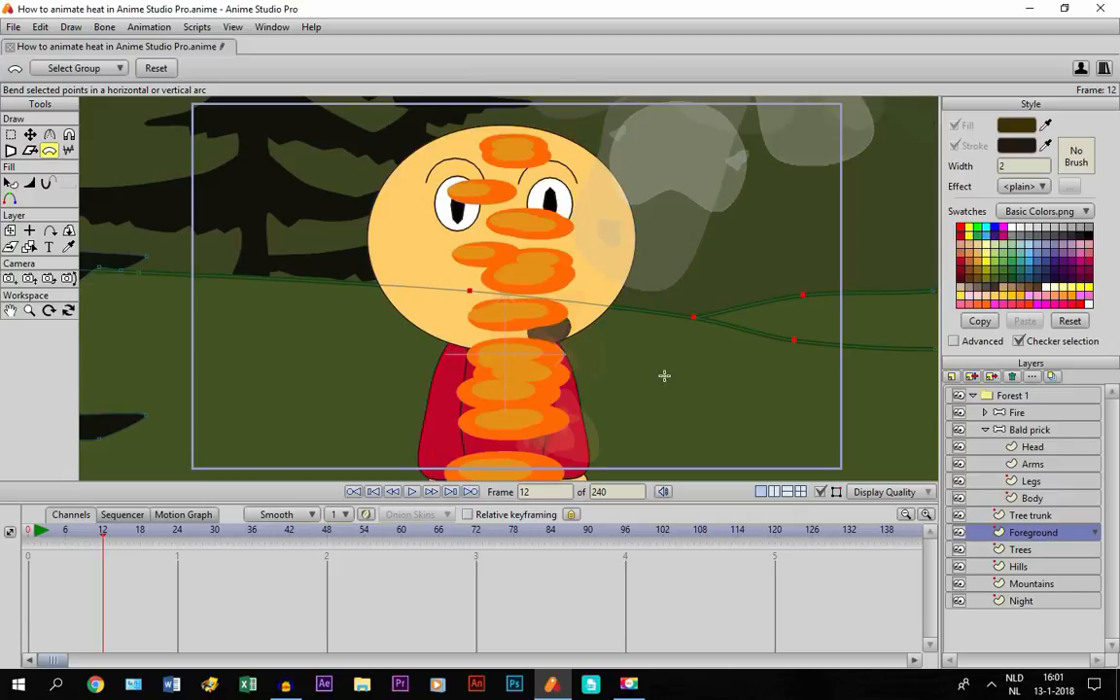
pyautogui.click(28, 529)
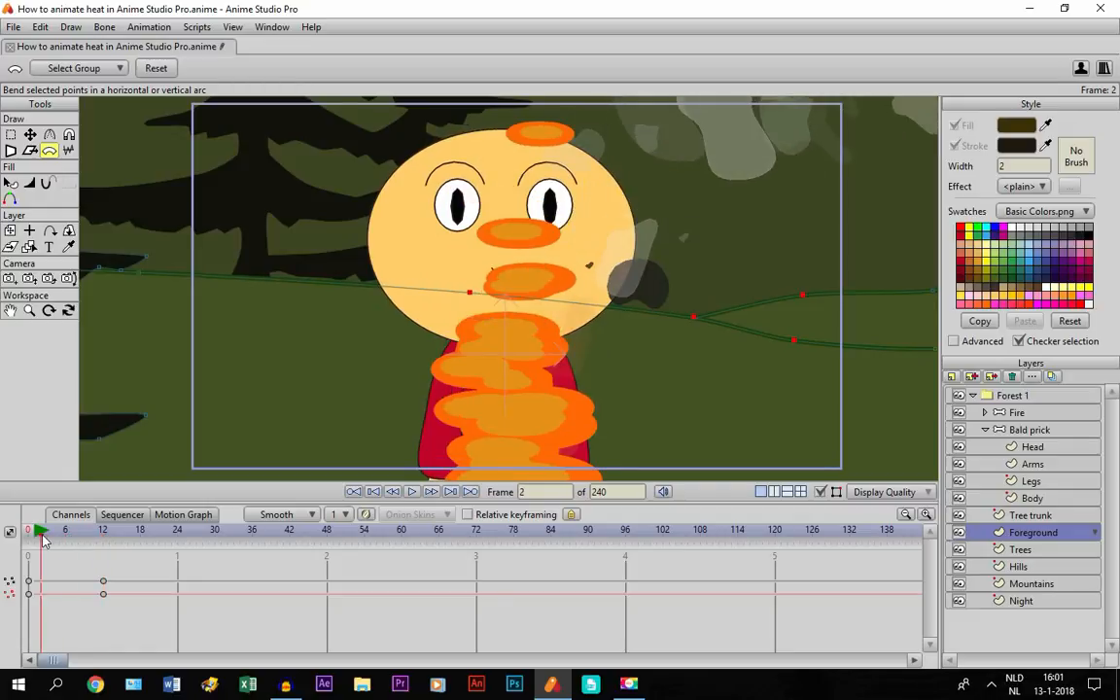
pyautogui.click(374, 491)
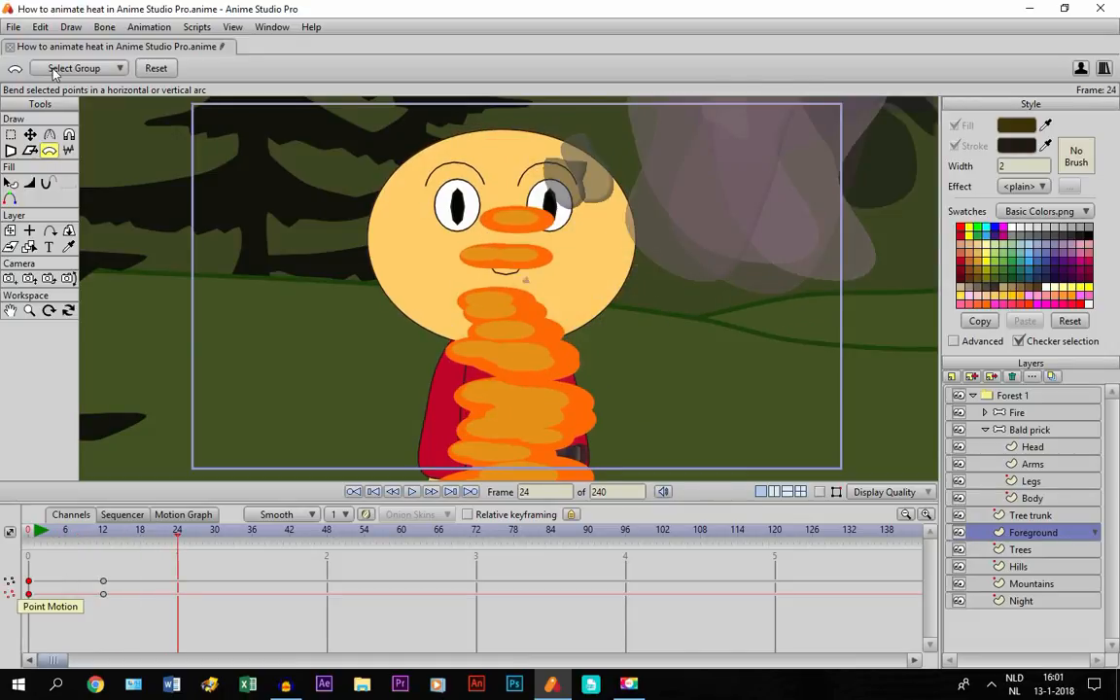
pyautogui.moveTo(41, 26)
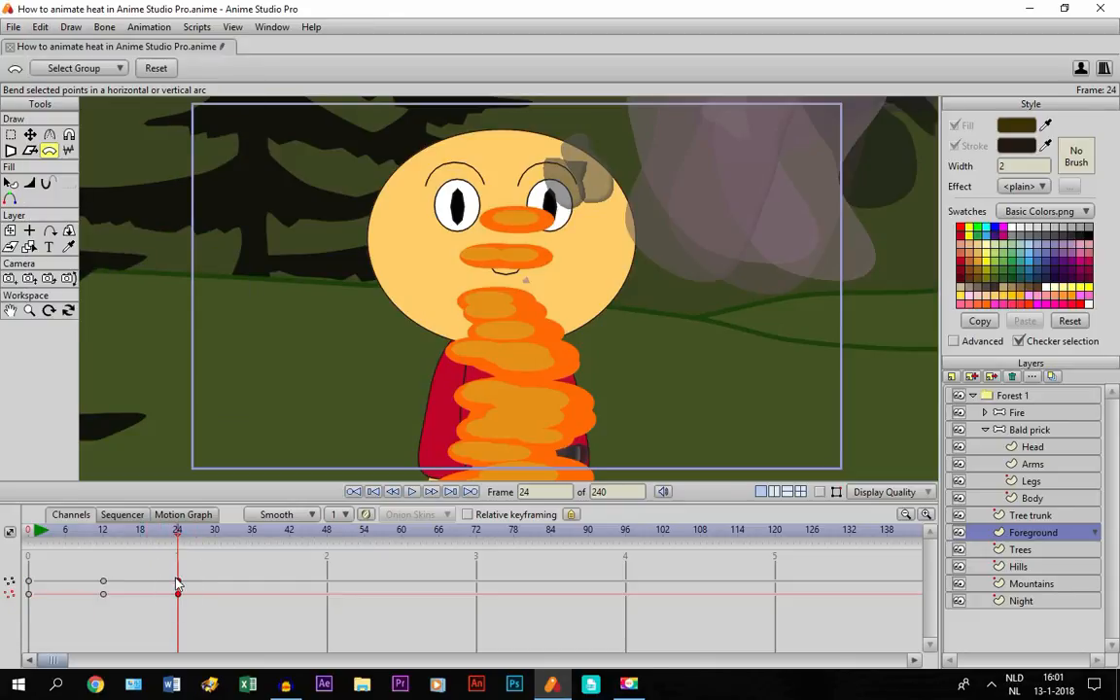
# Set the grass frame 24 keyframe to cycle, then preview and stop playback
pyautogui.rightClick(177, 582)
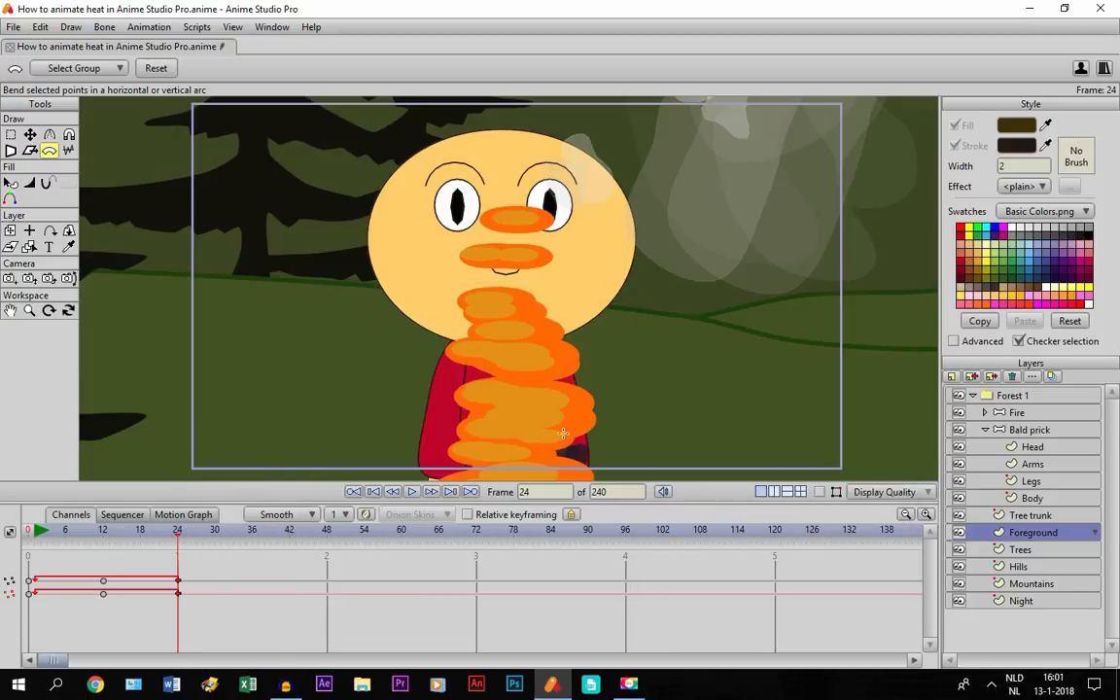
pyautogui.click(411, 491)
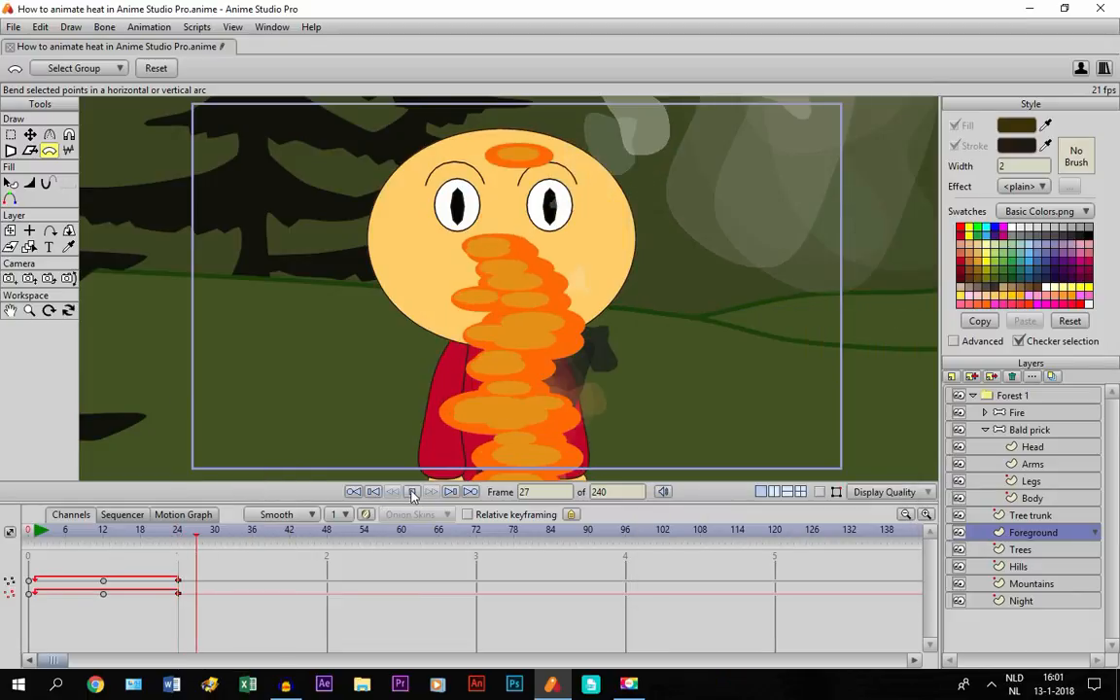
pyautogui.click(431, 491)
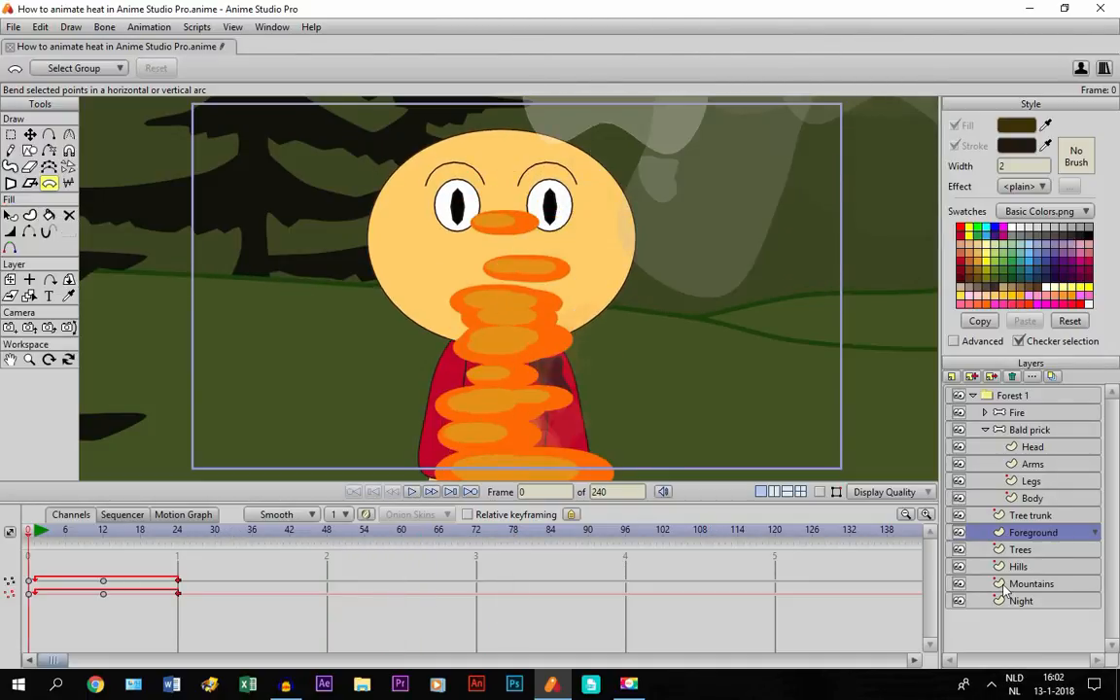
# Bend the Trees layer, copy its key to frame 24, and replay the scene
pyautogui.click(1021, 549)
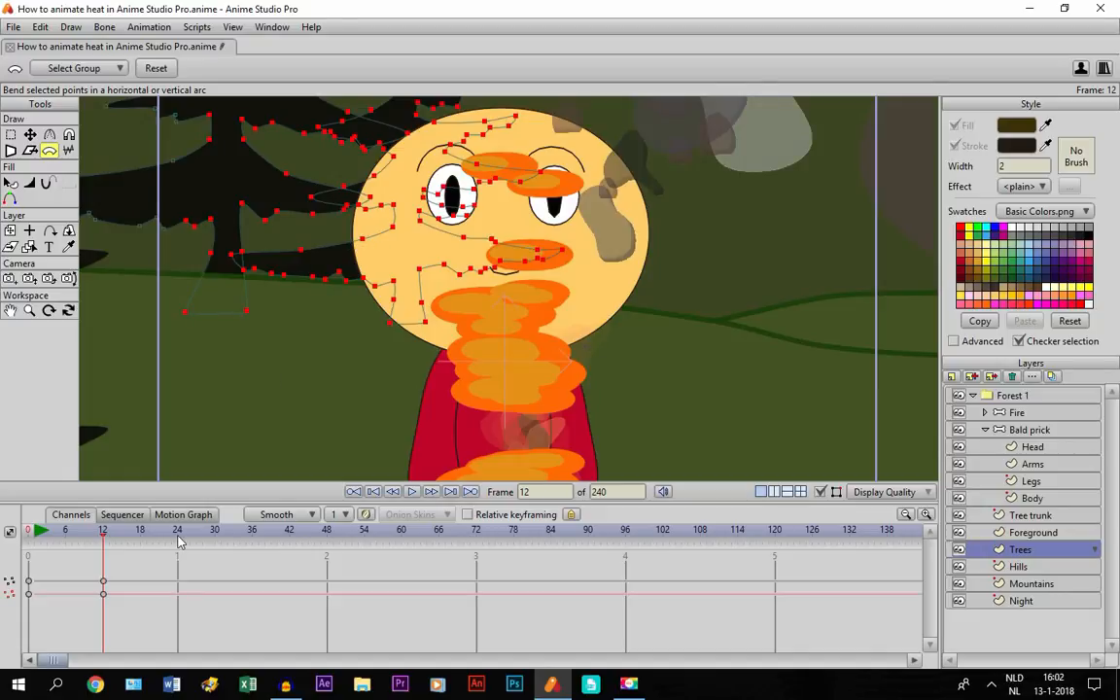
pyautogui.click(177, 529)
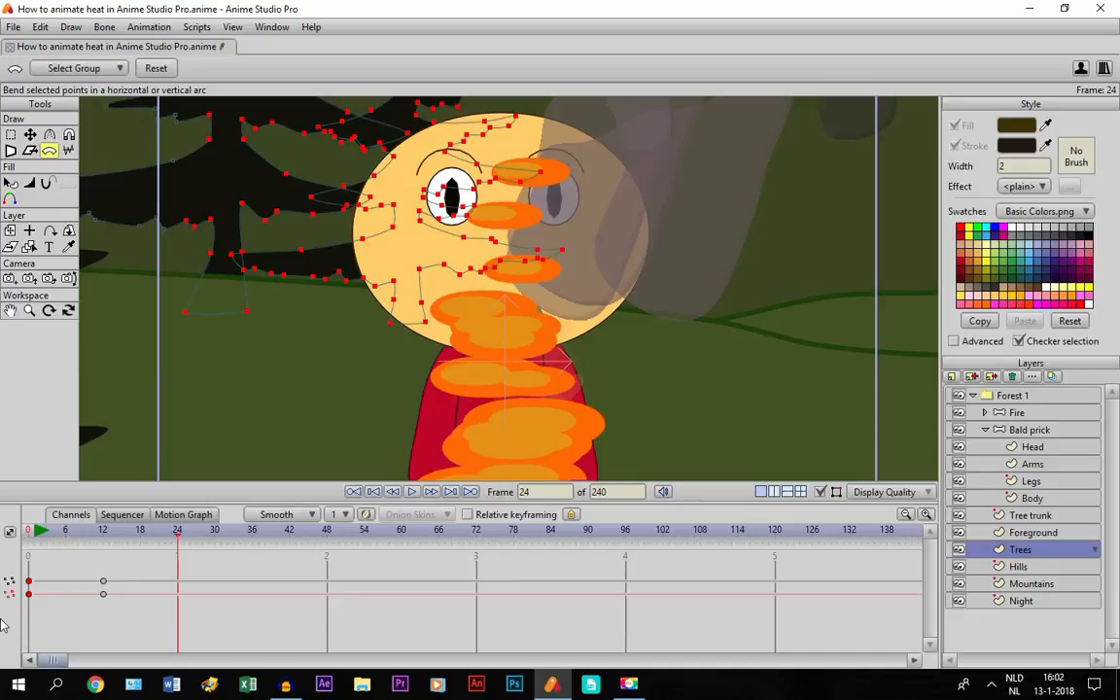
pyautogui.click(41, 26)
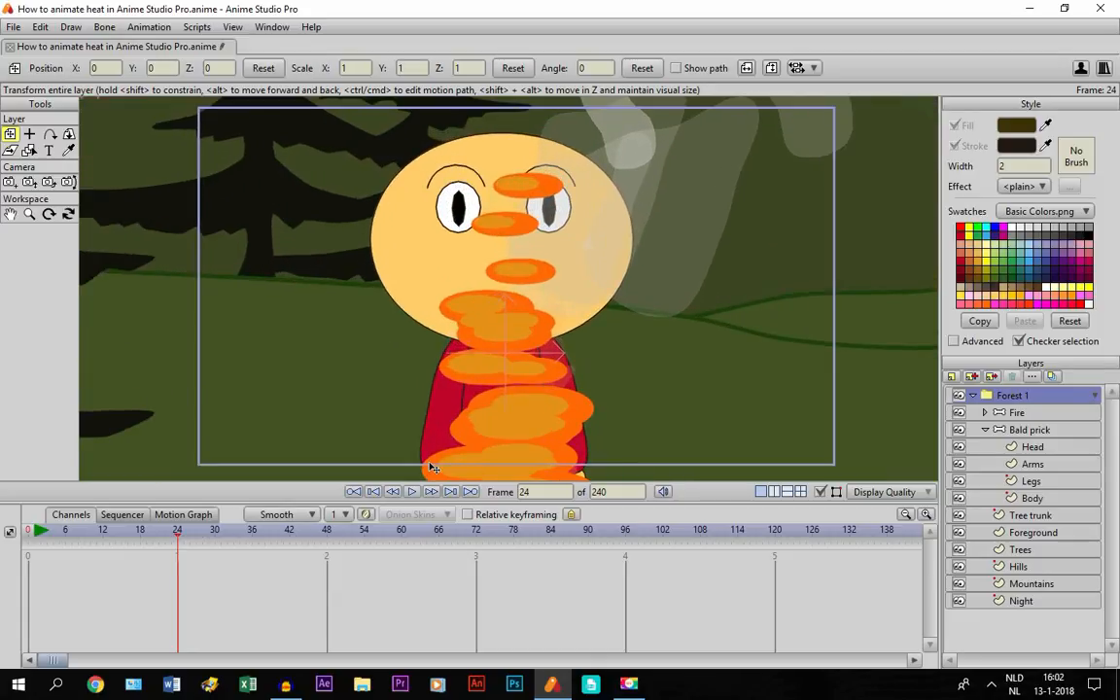
pyautogui.click(411, 491)
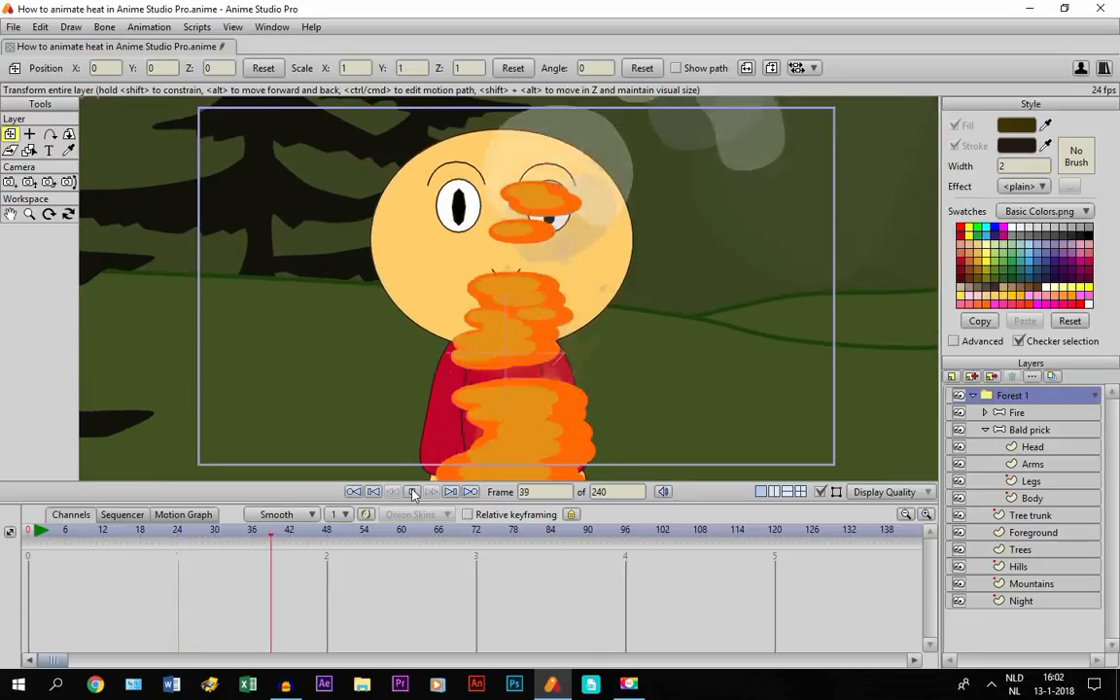